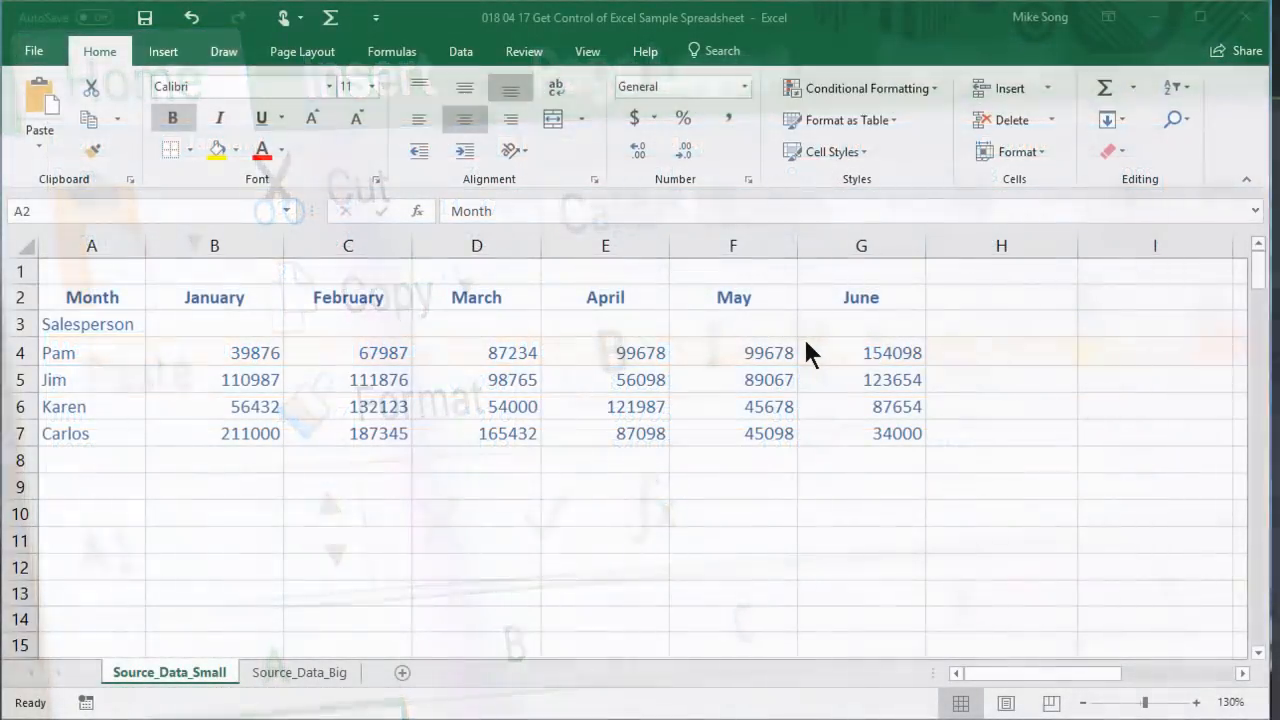
Convert the Month-through-June sales range on Source_Data_Small into a table with headers.
left_click(861, 297)
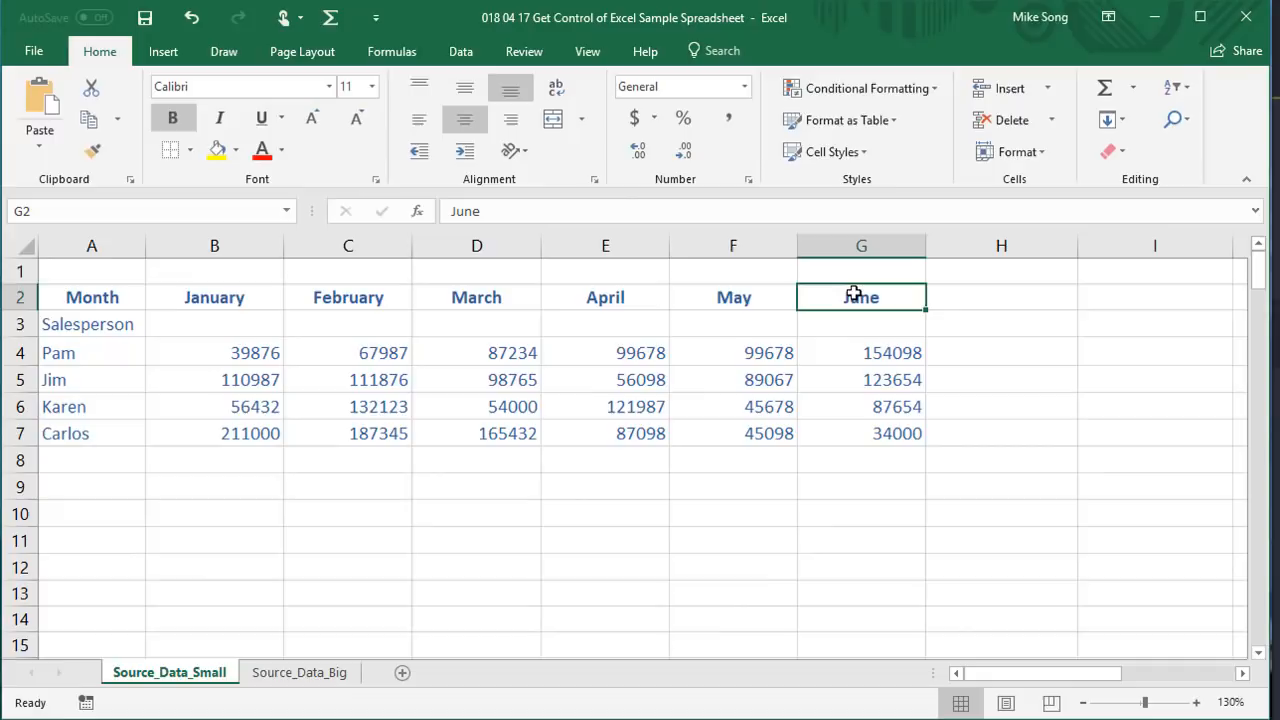
left_click(163, 51)
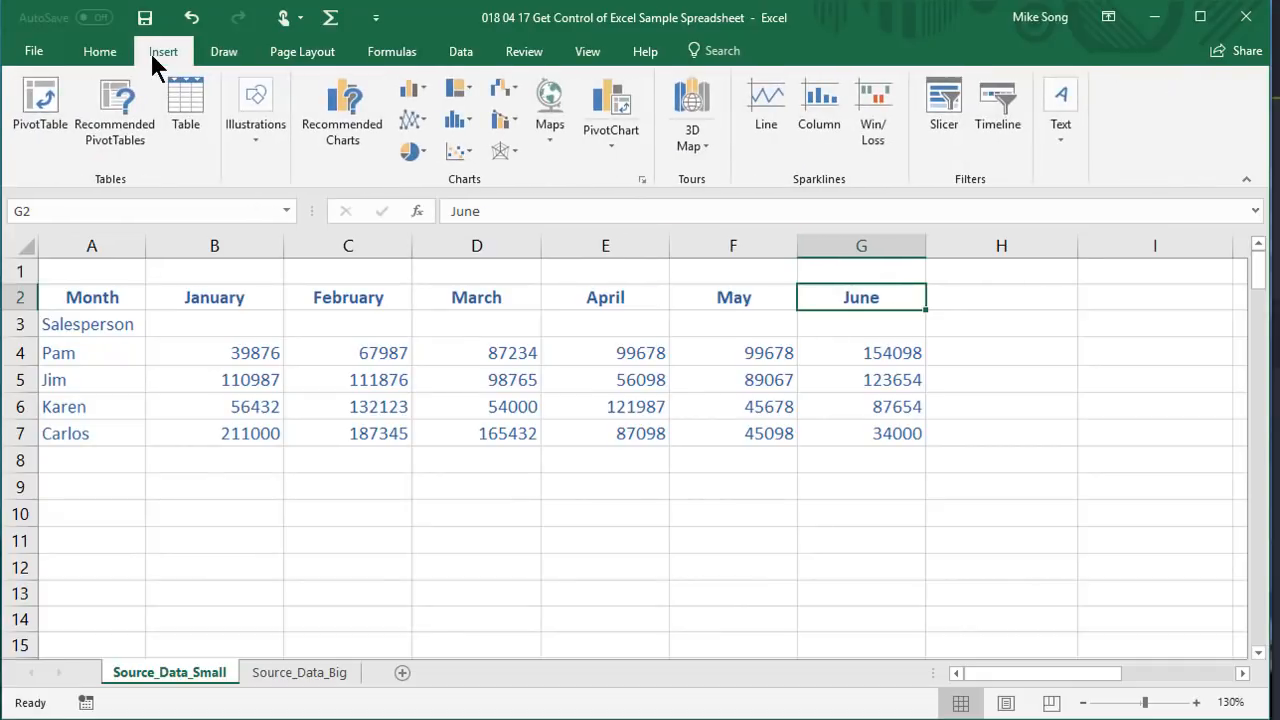
mouse_move(195, 113)
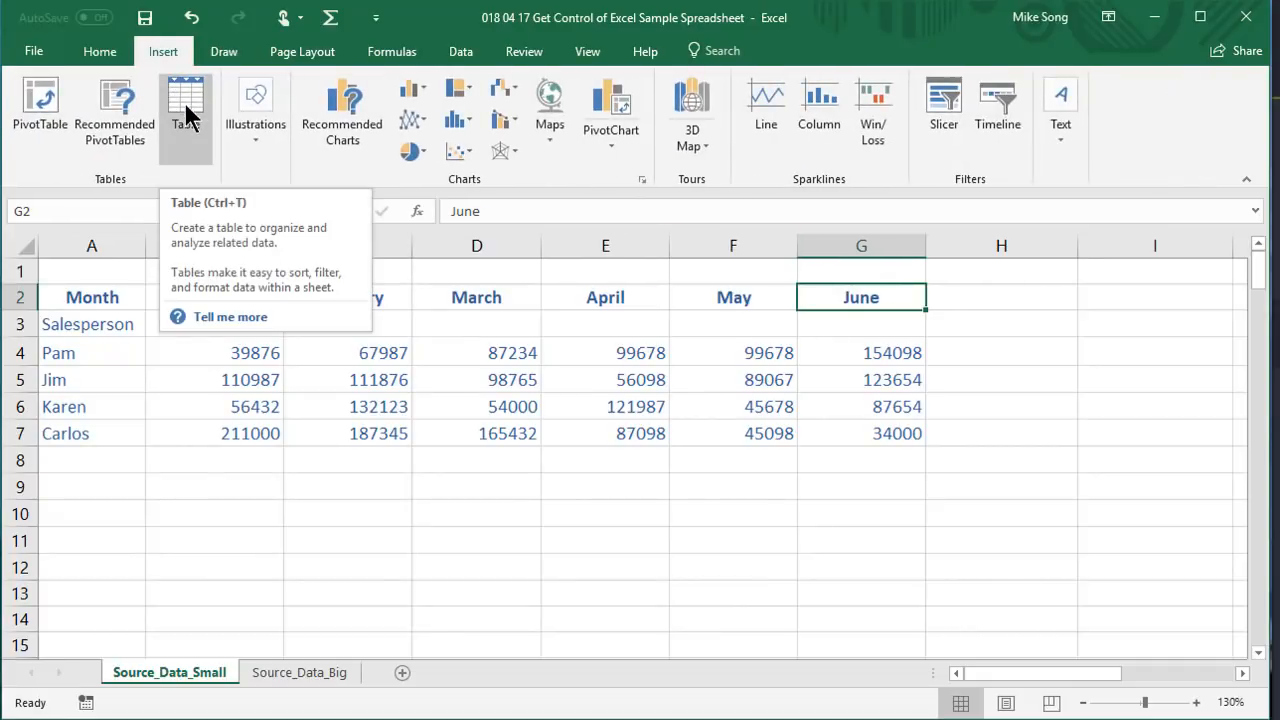
left_click(182, 105)
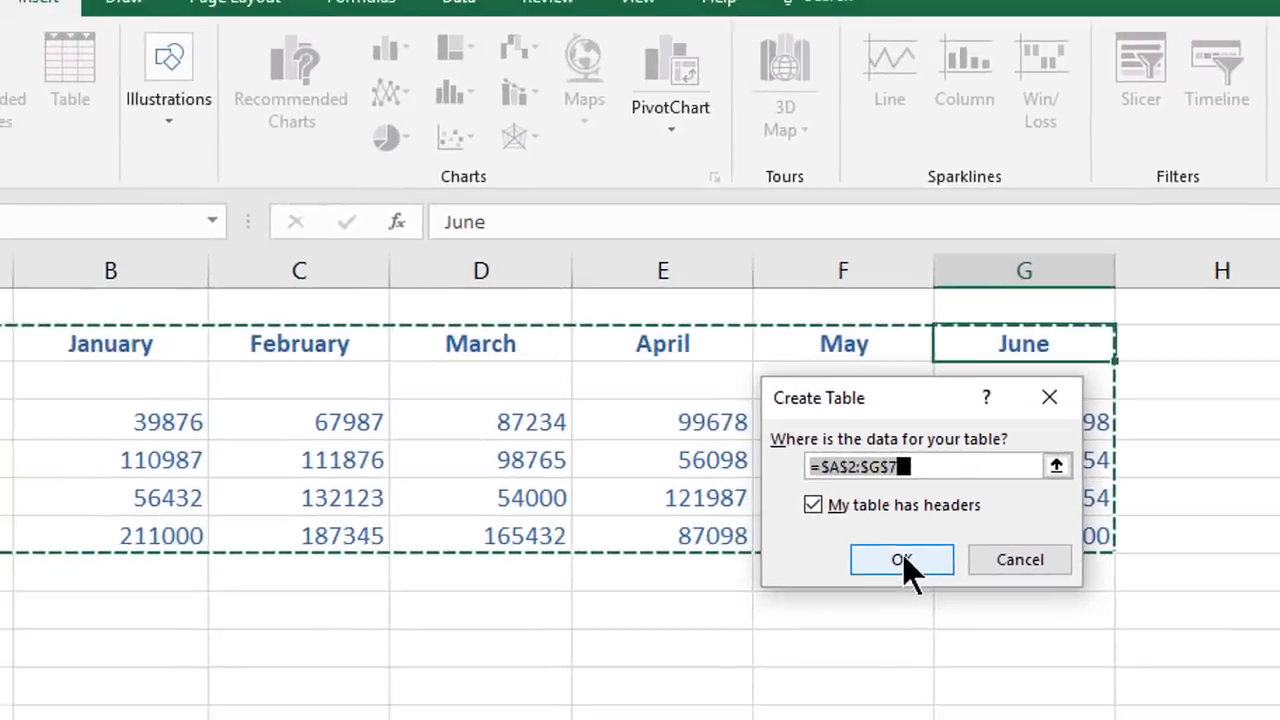
left_click(901, 559)
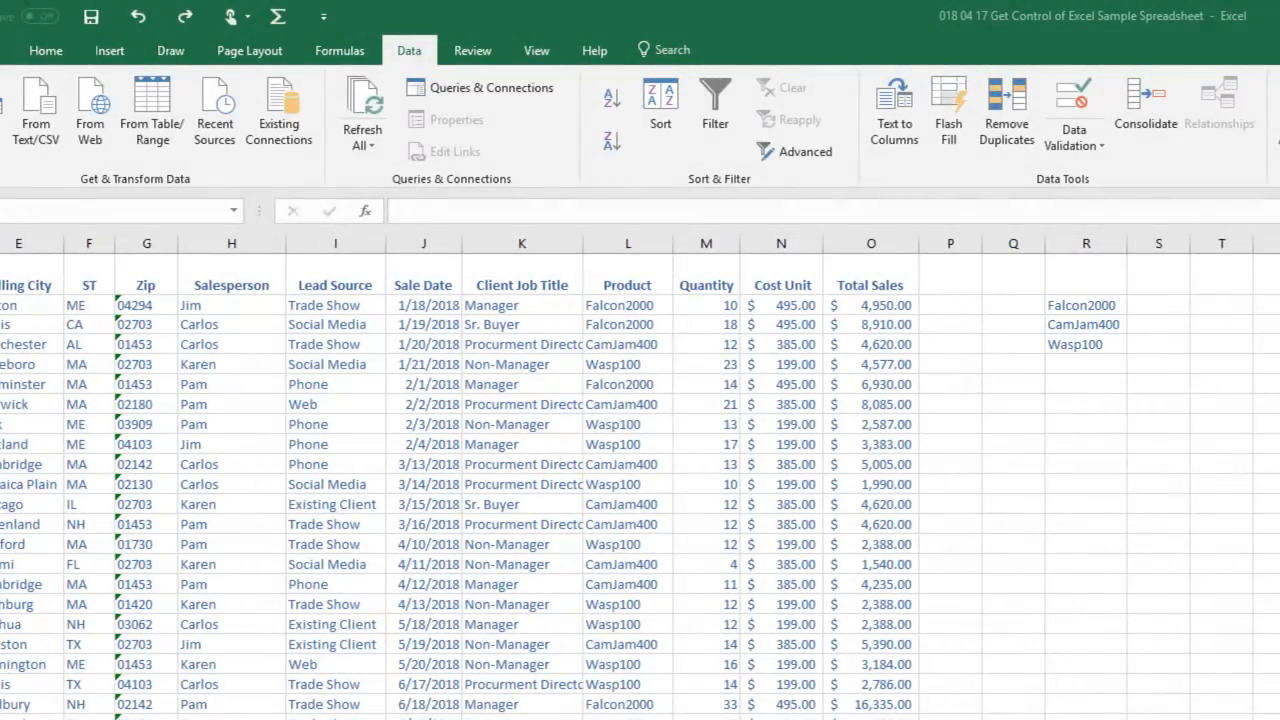
mouse_move(948, 310)
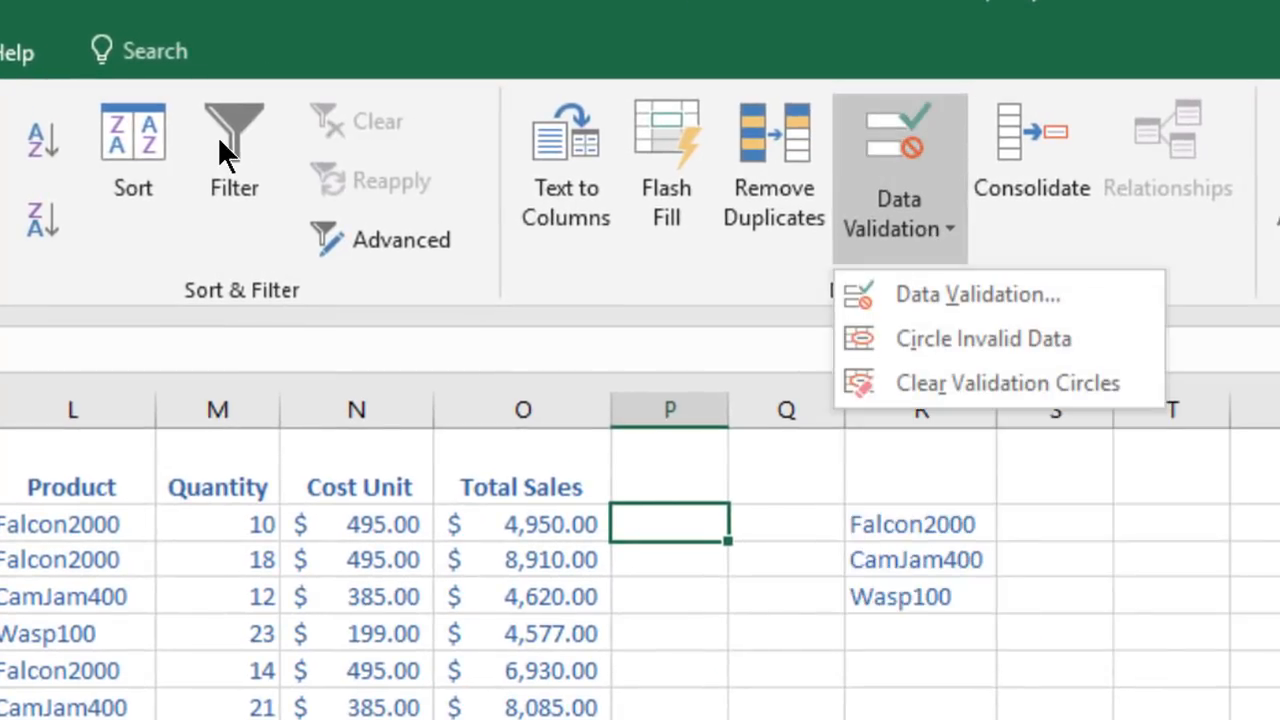
mouse_move(925, 240)
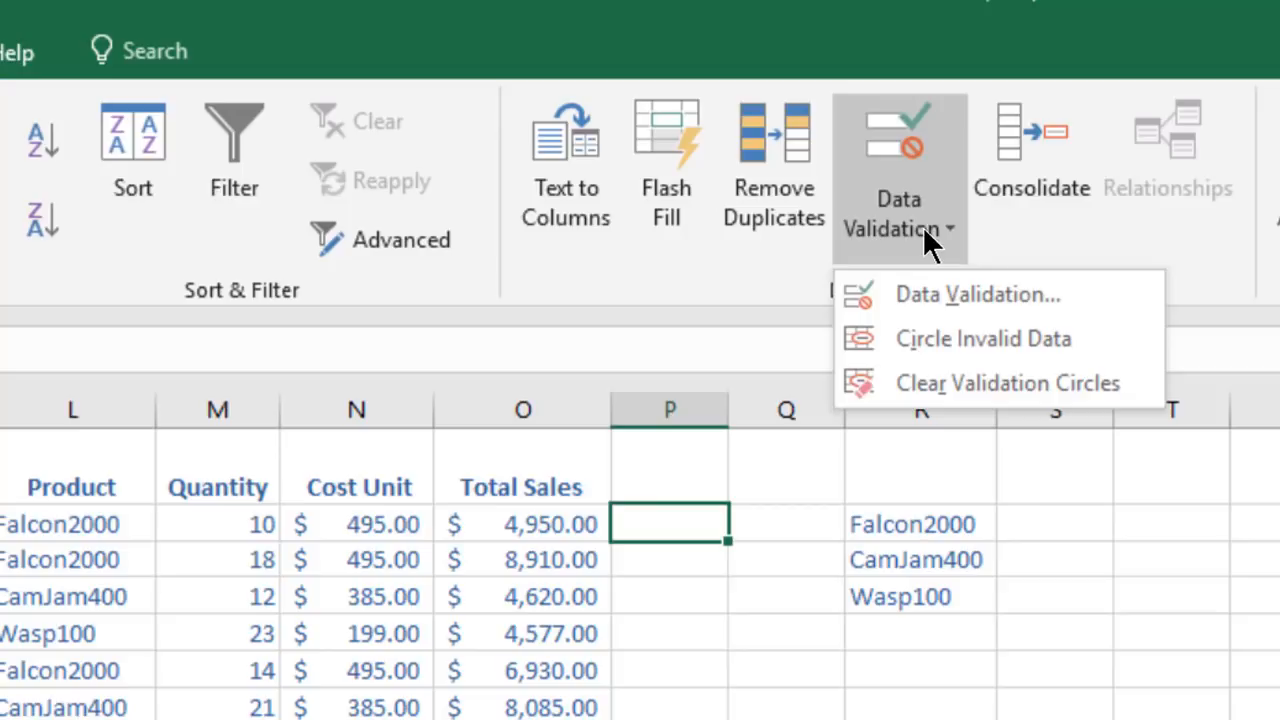
mouse_move(978, 294)
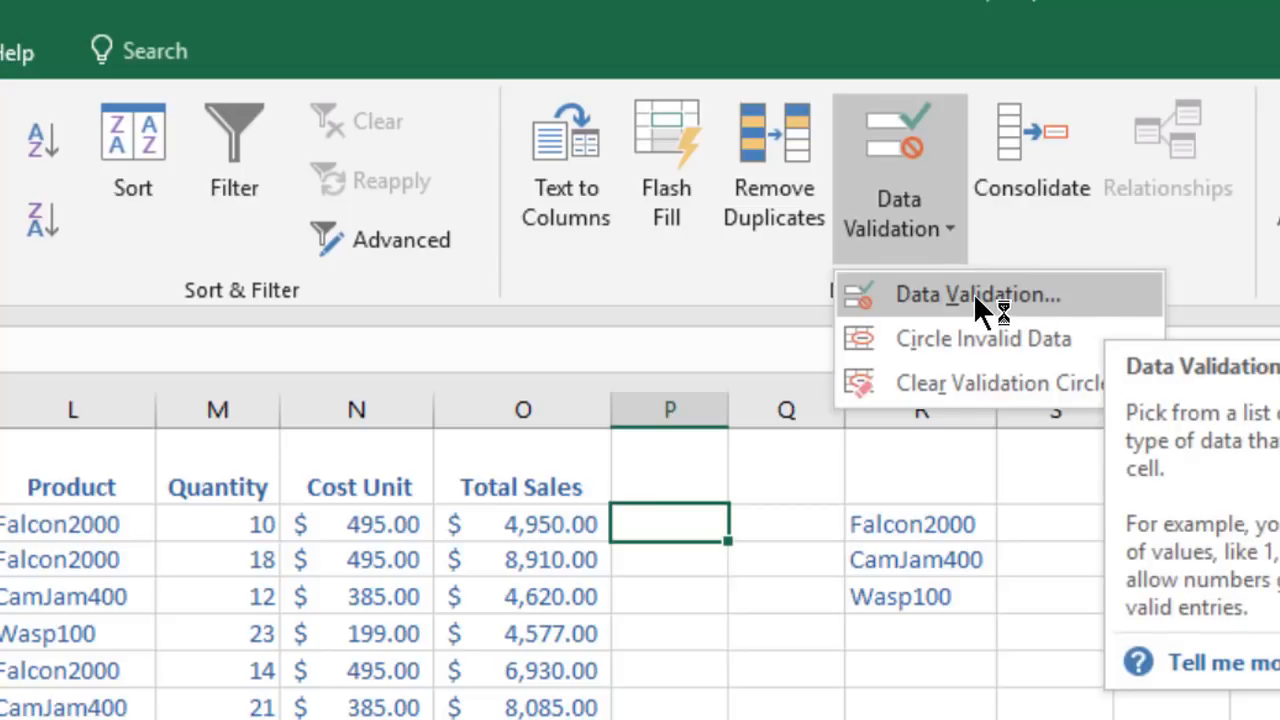
Give P2 a List data validation sourced from $R$2:$R$4 (Falcon2000, CamJam400, Wasp100).
left_click(981, 294)
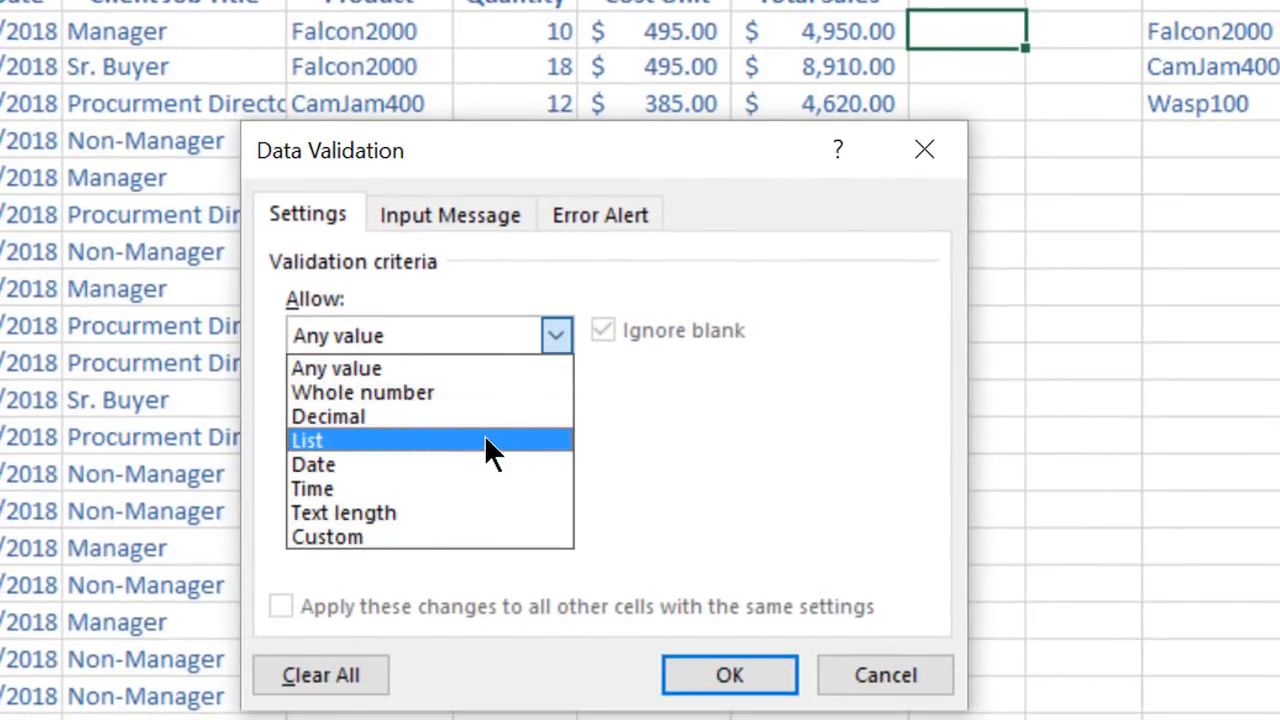
left_click(308, 440)
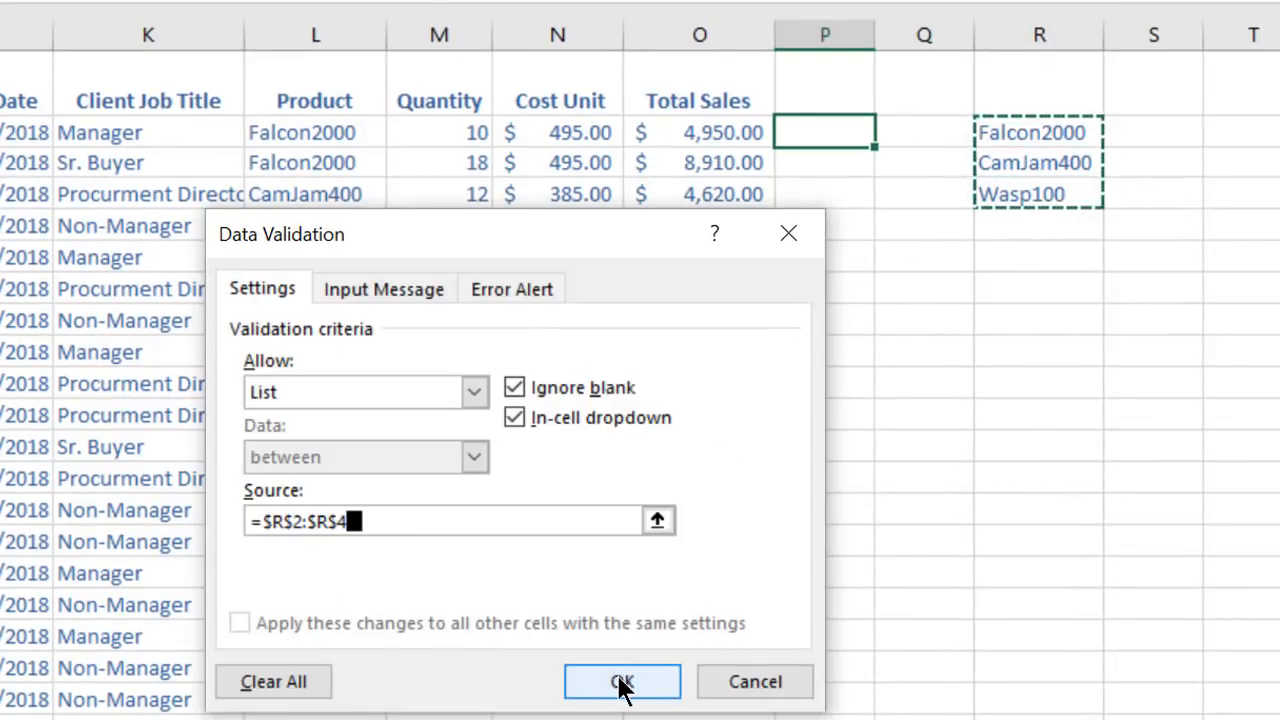
left_click(621, 681)
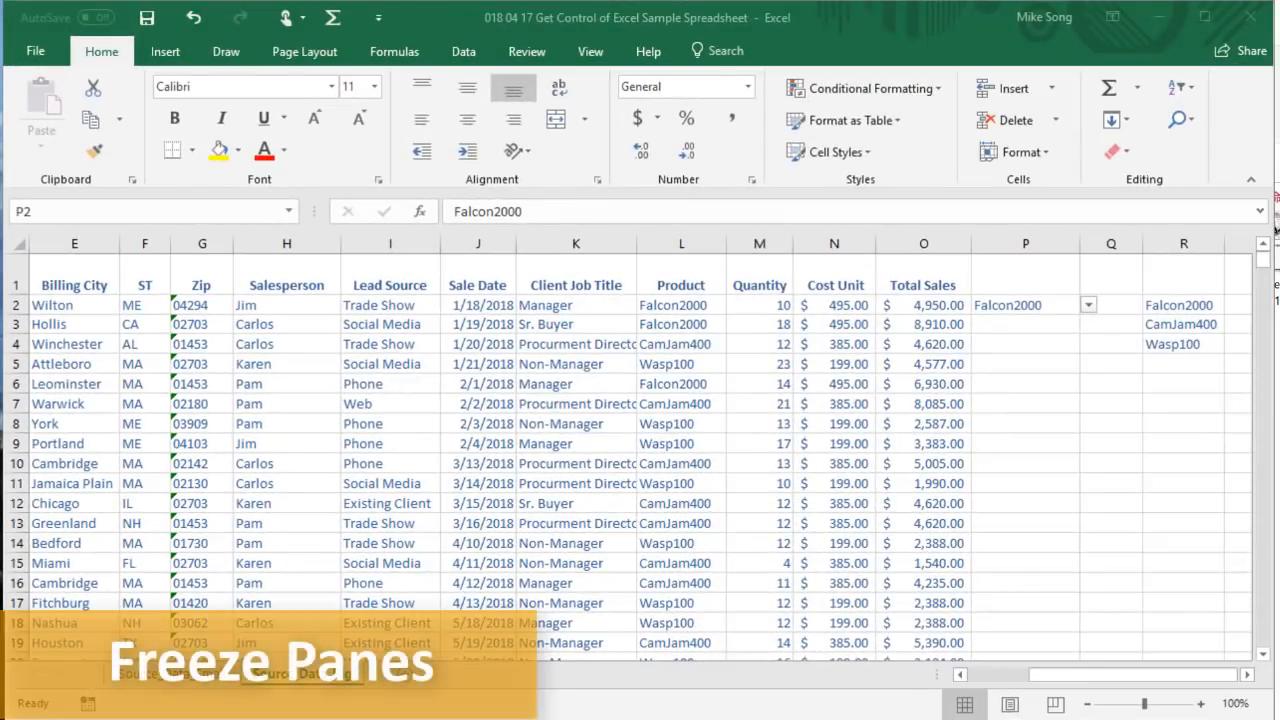
mouse_move(819, 438)
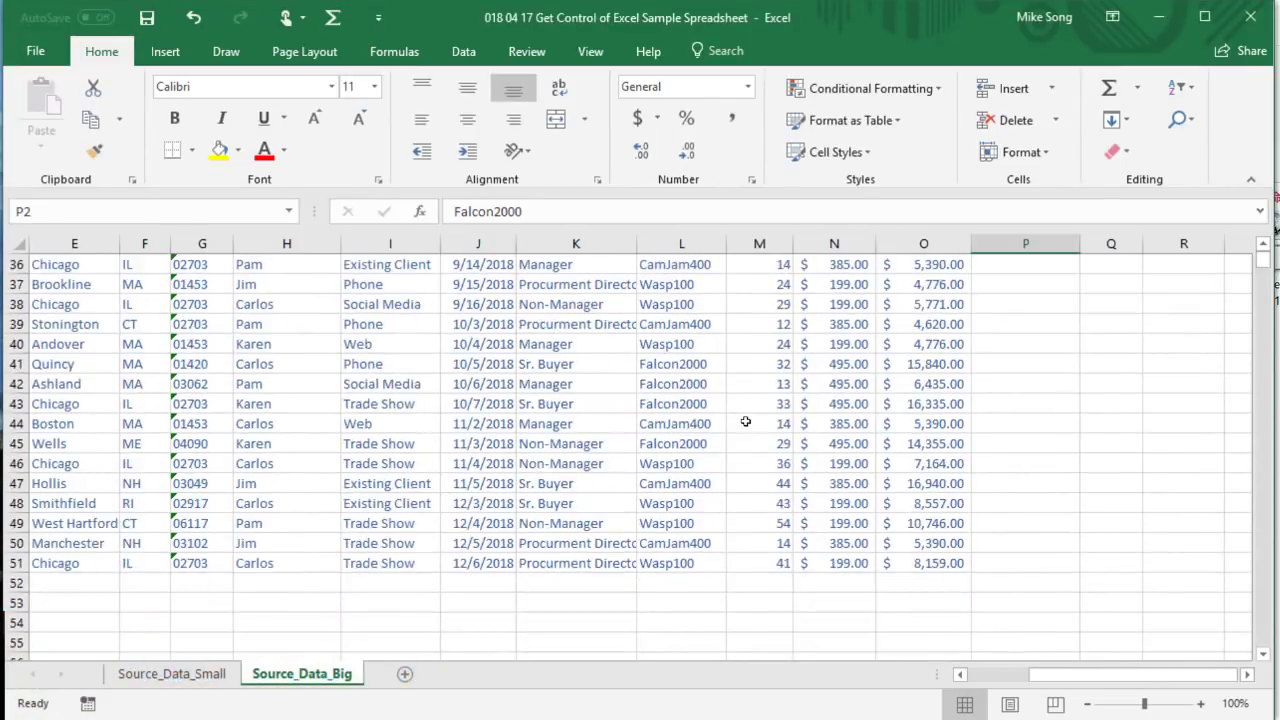
Freeze panes at row 2 and scroll down to confirm headers stay visible.
scroll("down", 3)
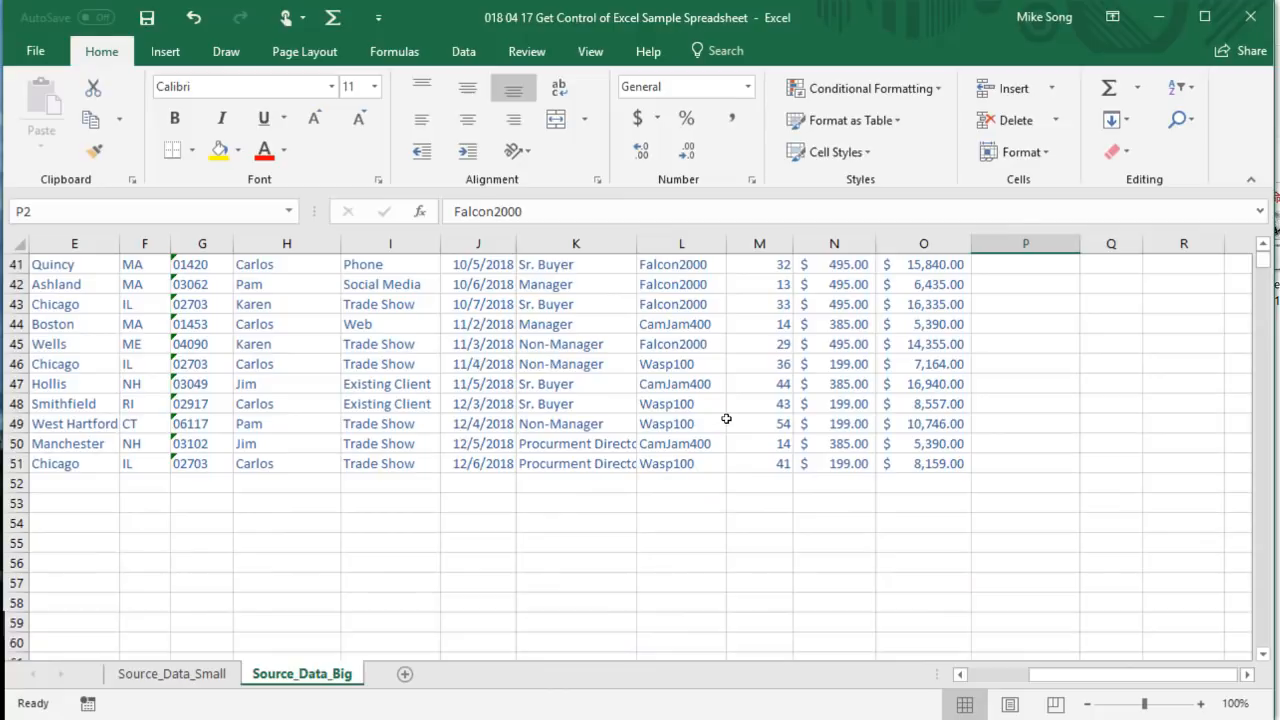
scroll("down", 3)
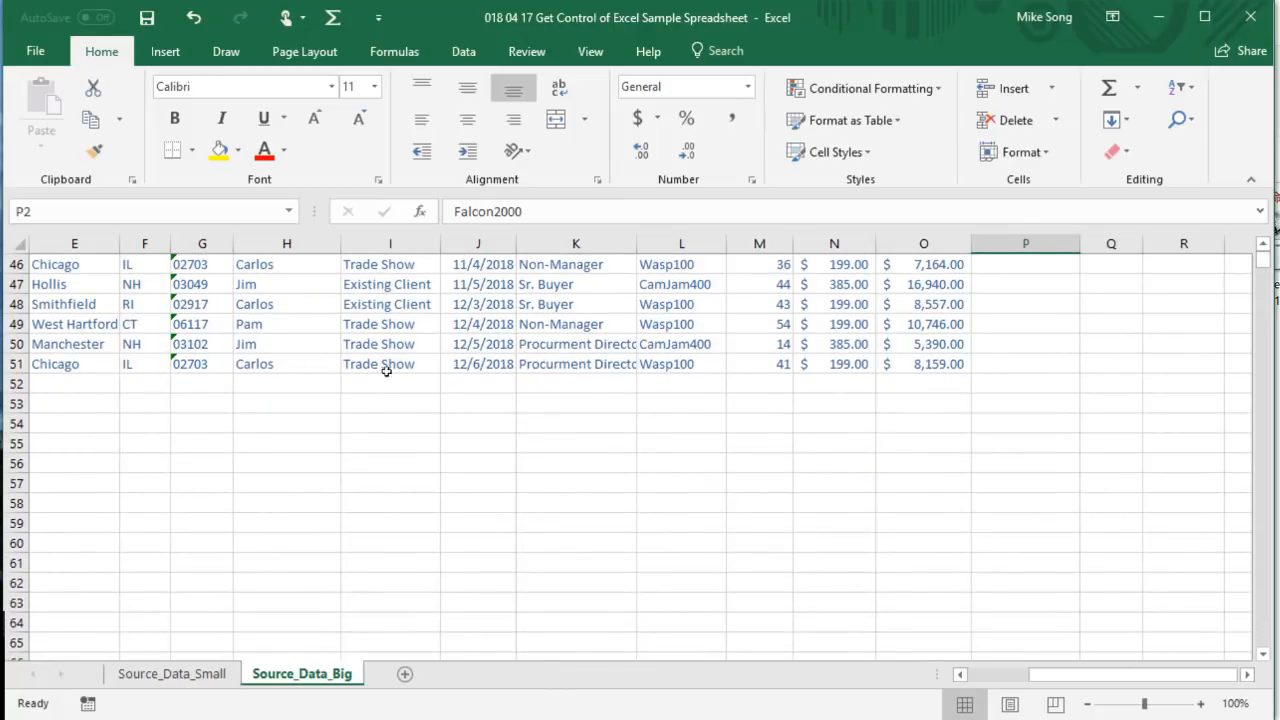
scroll("up", 3)
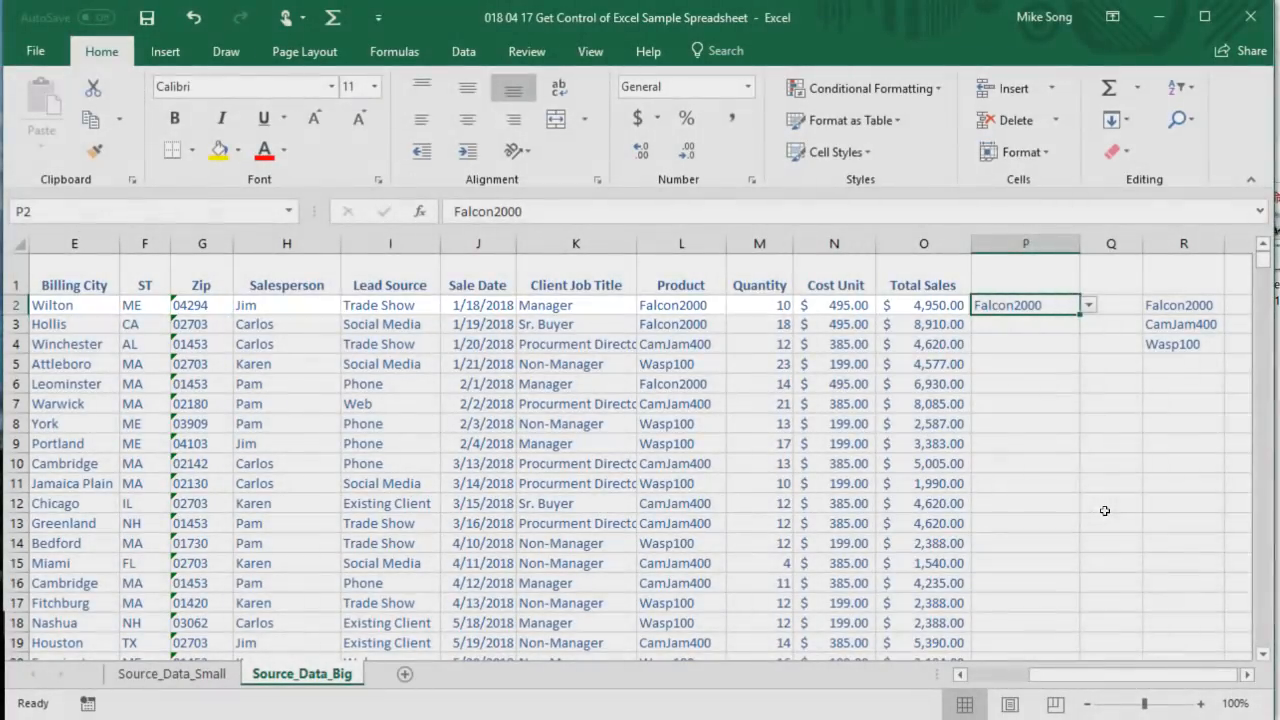
left_click(74, 305)
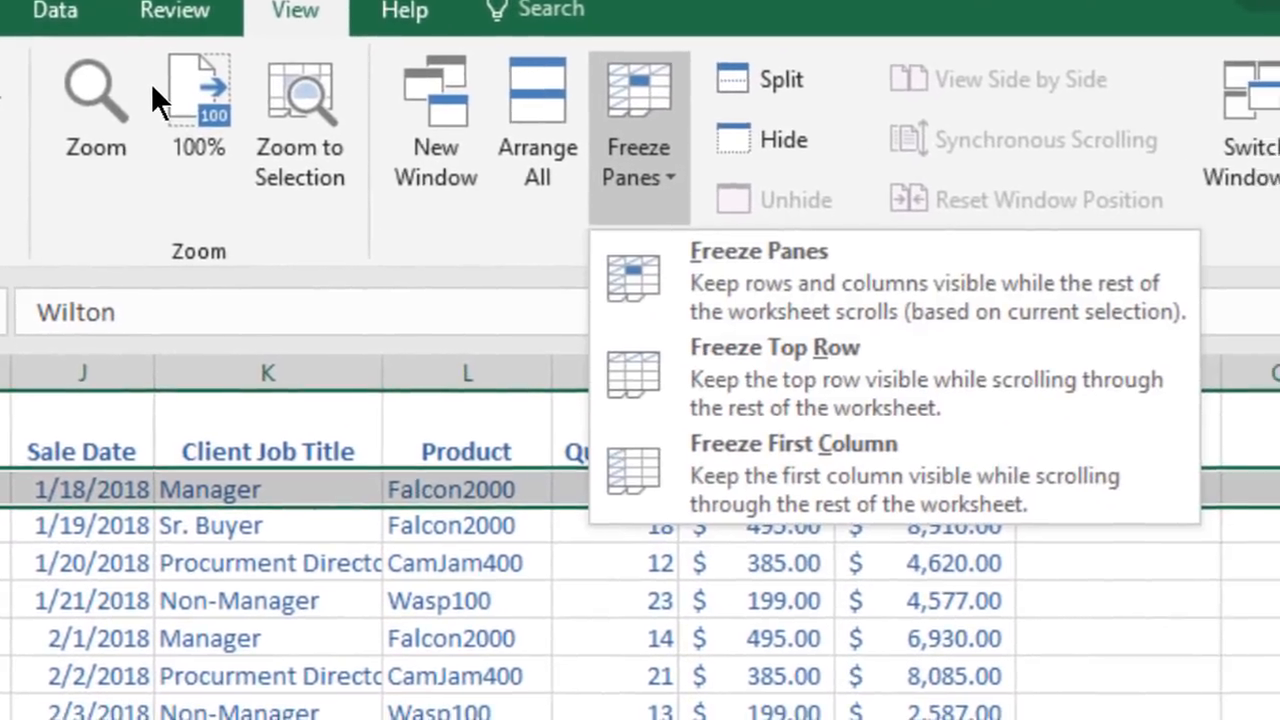
mouse_move(935, 285)
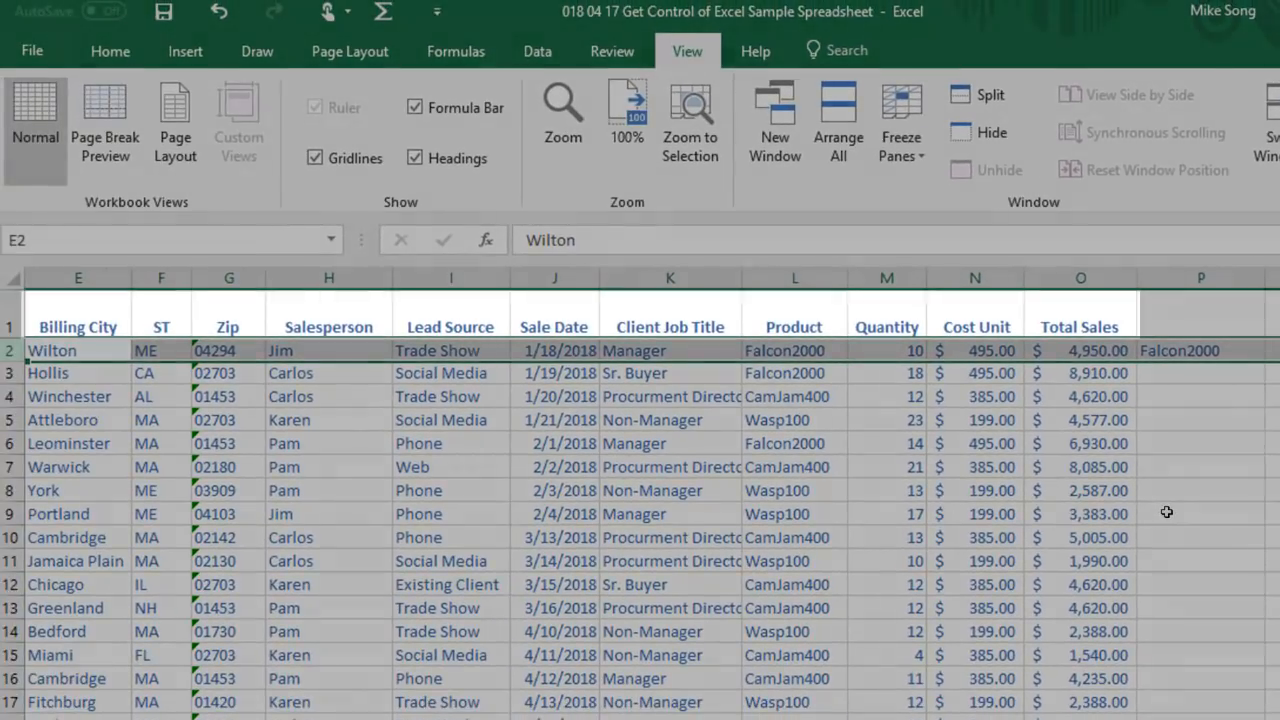
scroll("down", 3)
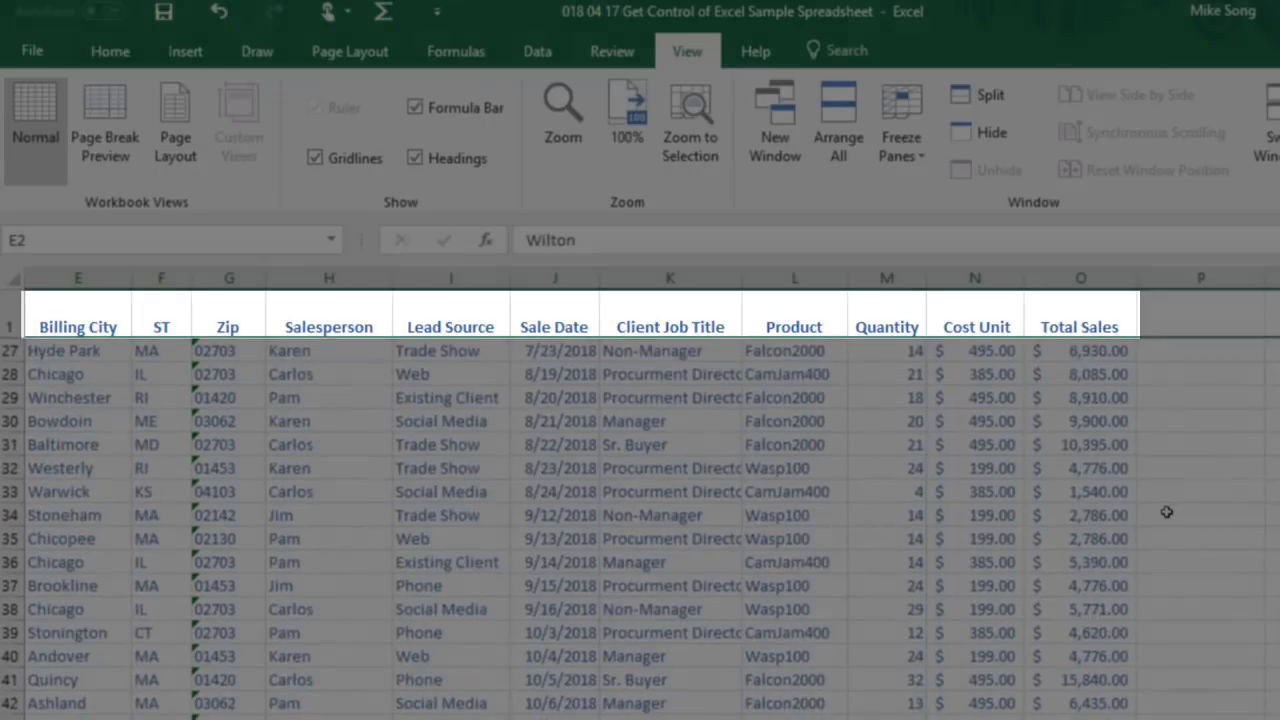
scroll("down", 3)
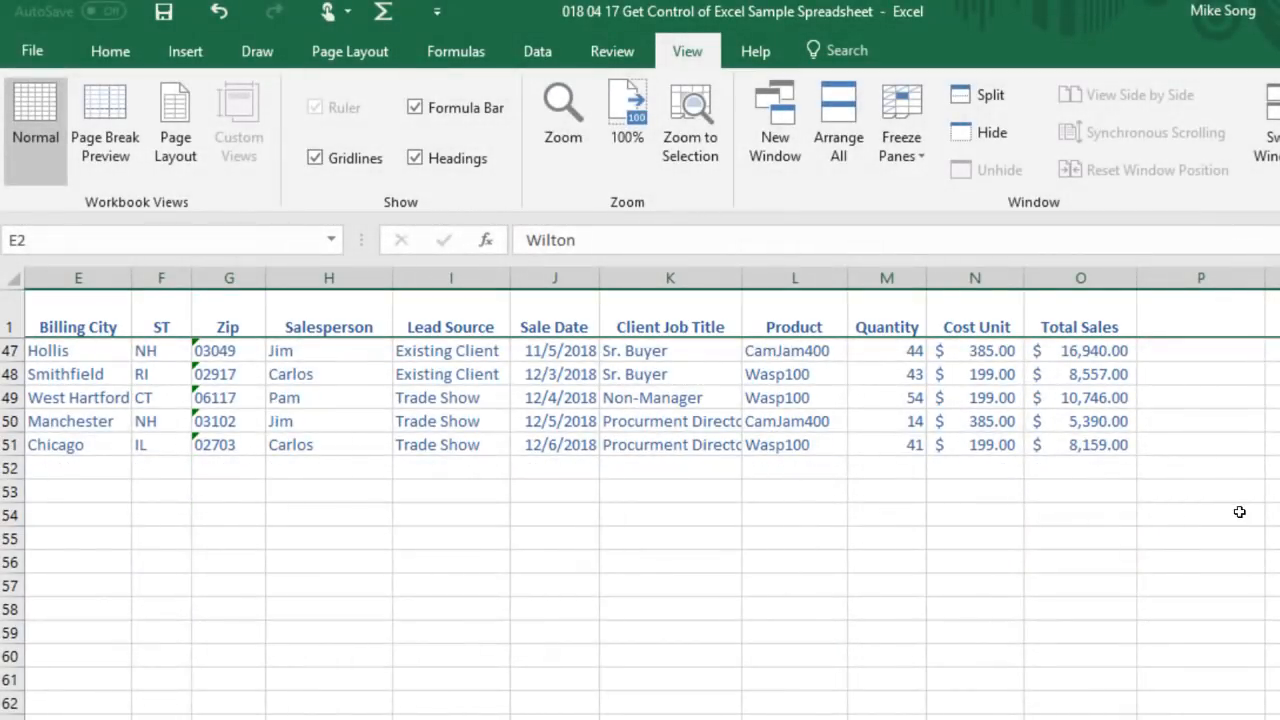
mouse_move(1267, 522)
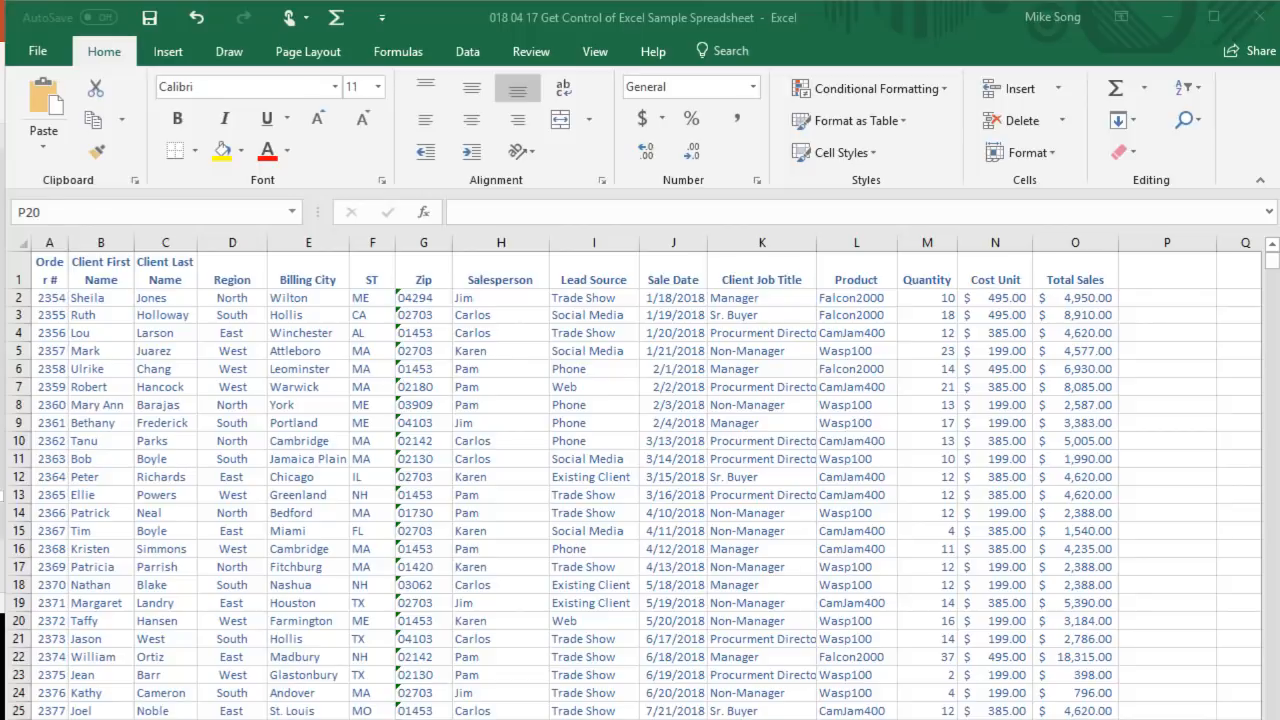
Sort the full sales table by Total Sales, Largest to Smallest, putting 18,315.00 first.
key("Ctrl+a")
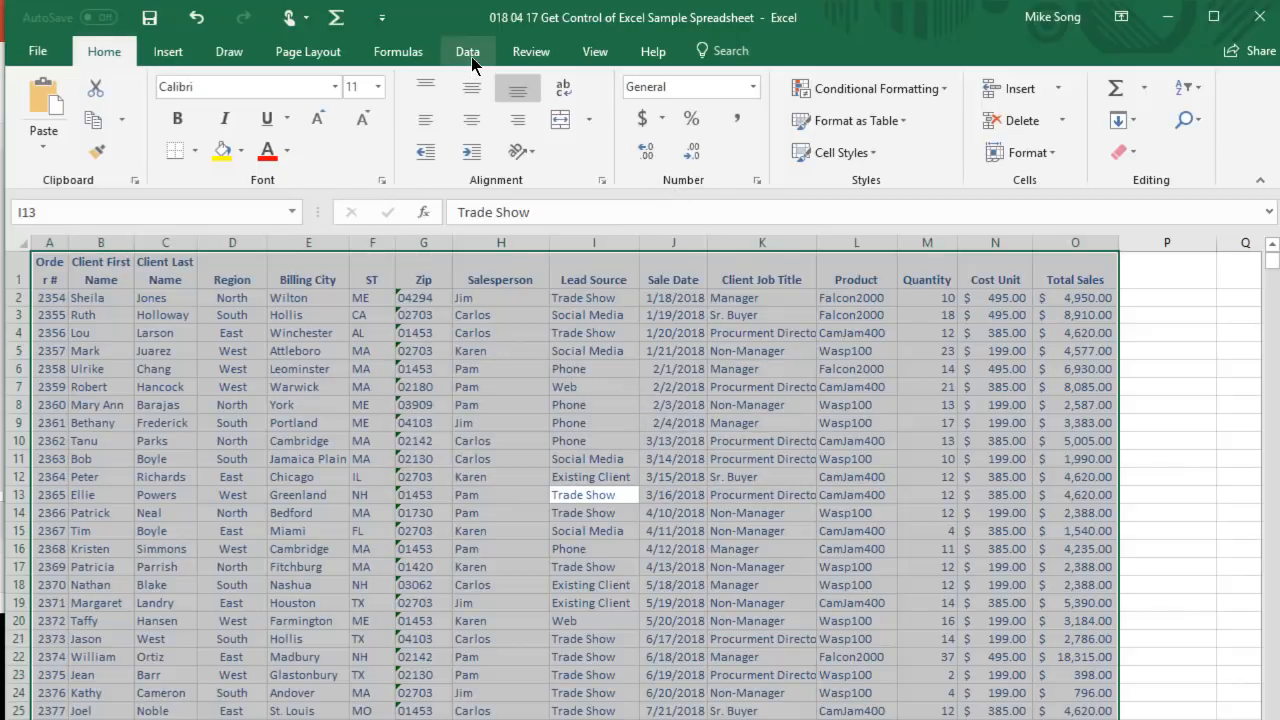
left_click(467, 51)
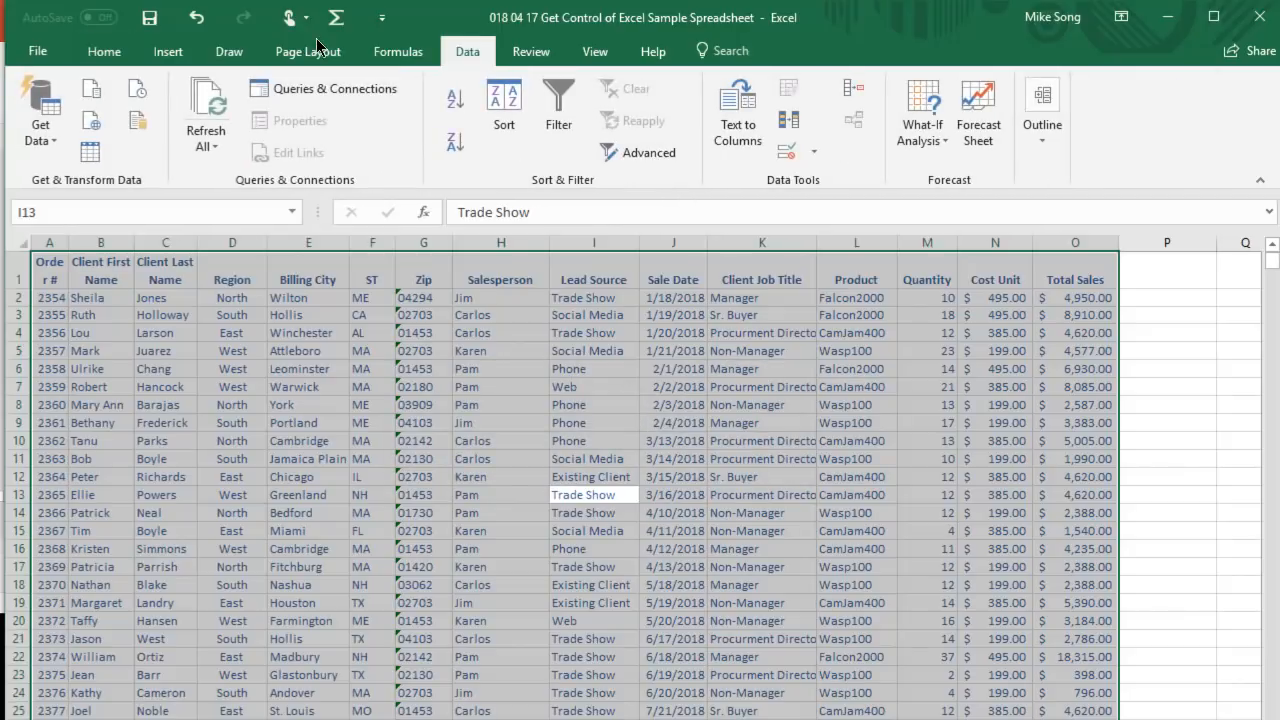
mouse_move(504, 100)
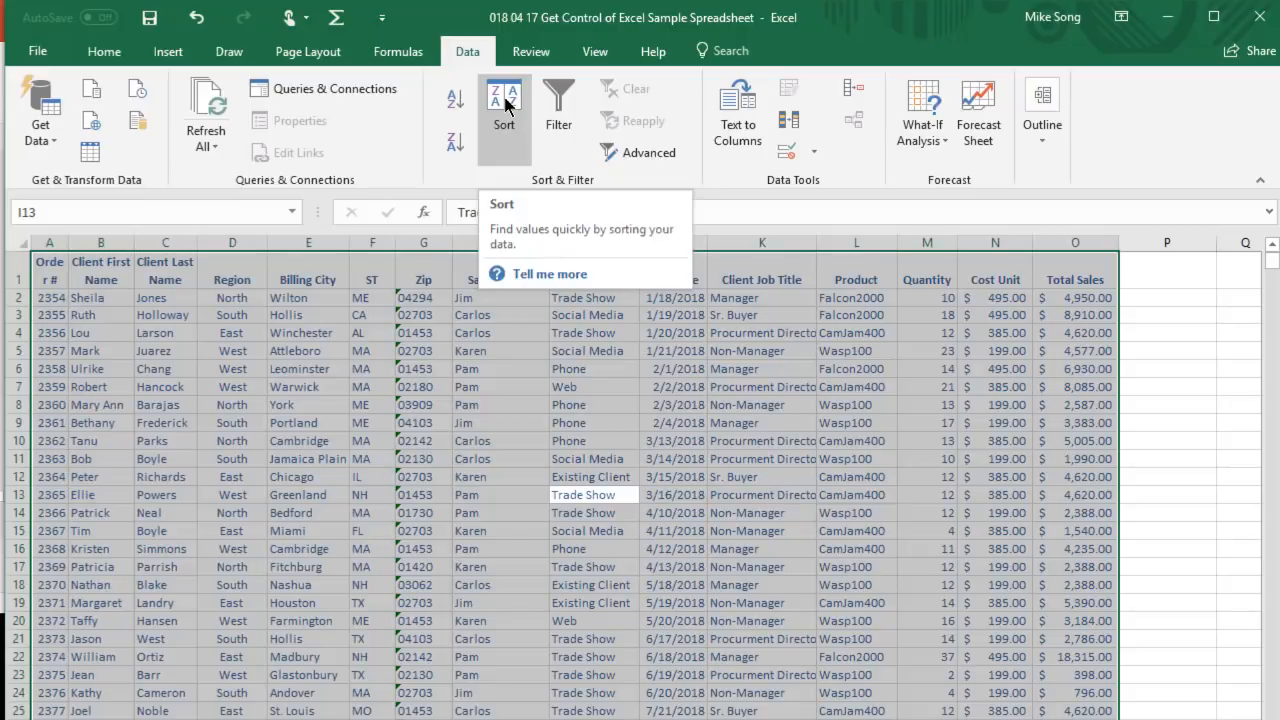
left_click(504, 105)
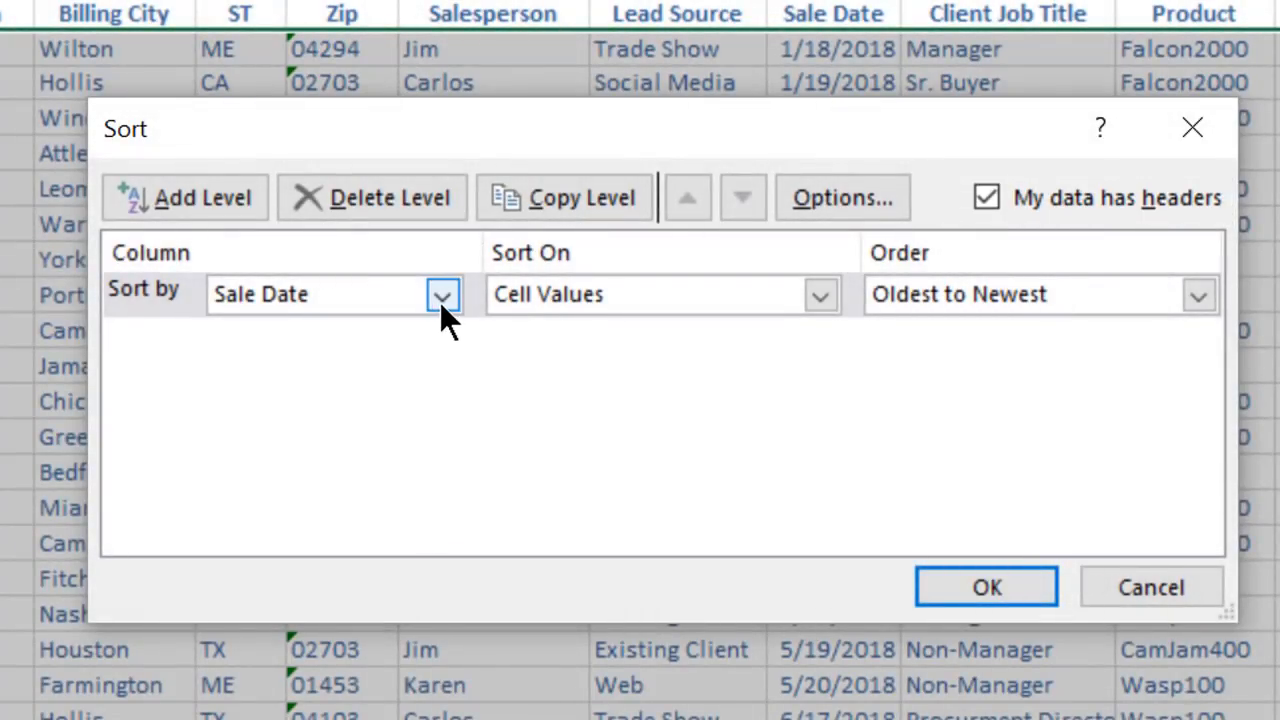
left_click(442, 294)
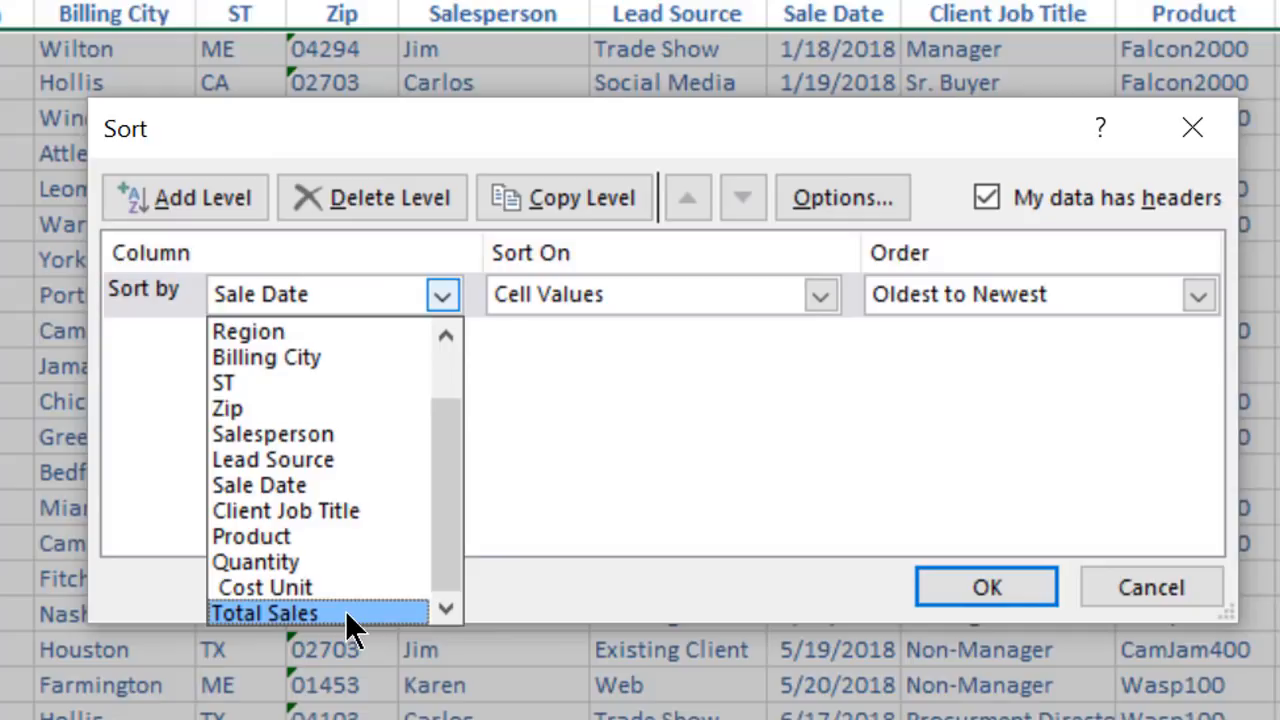
left_click(263, 610)
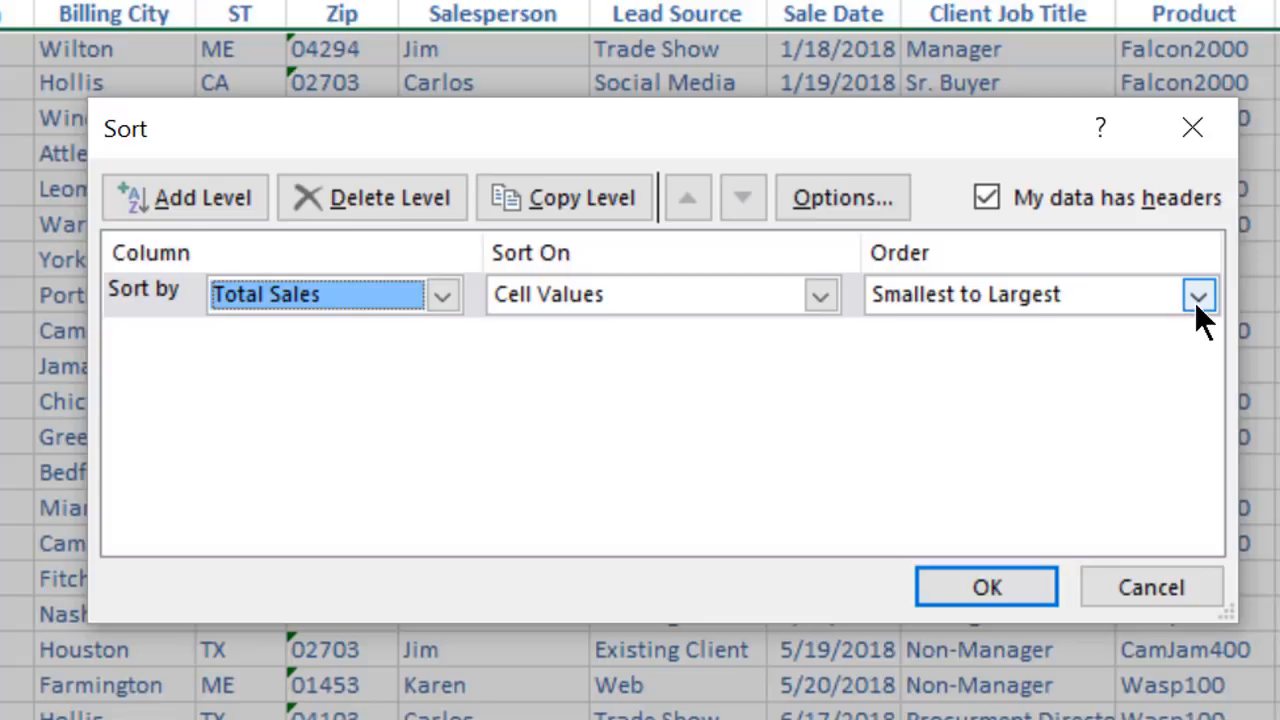
left_click(1198, 294)
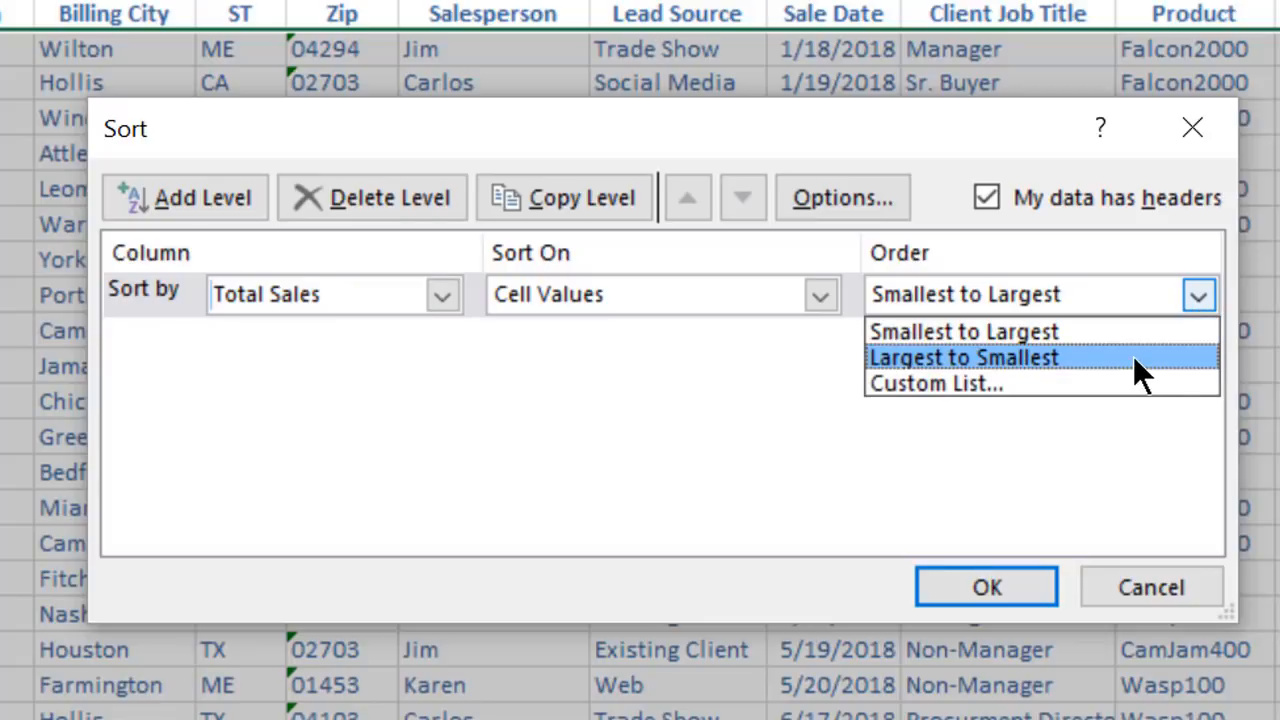
left_click(965, 357)
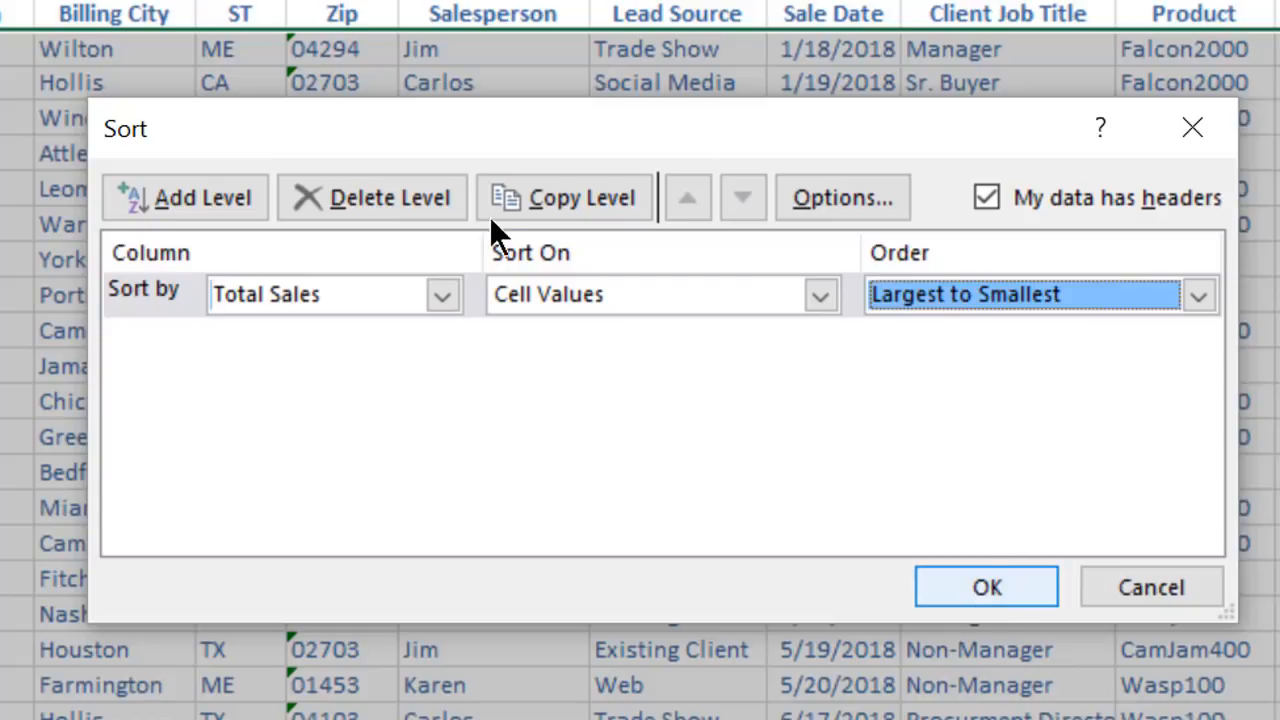
left_click(991, 586)
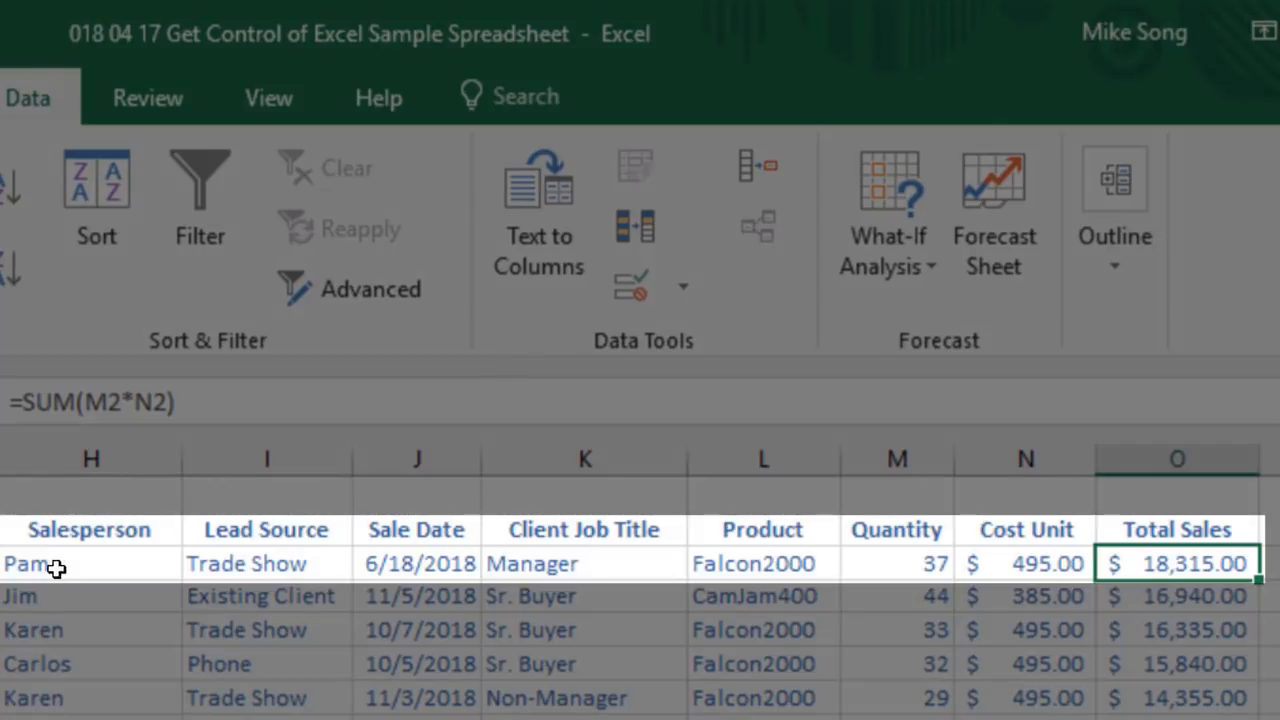
left_click(45, 563)
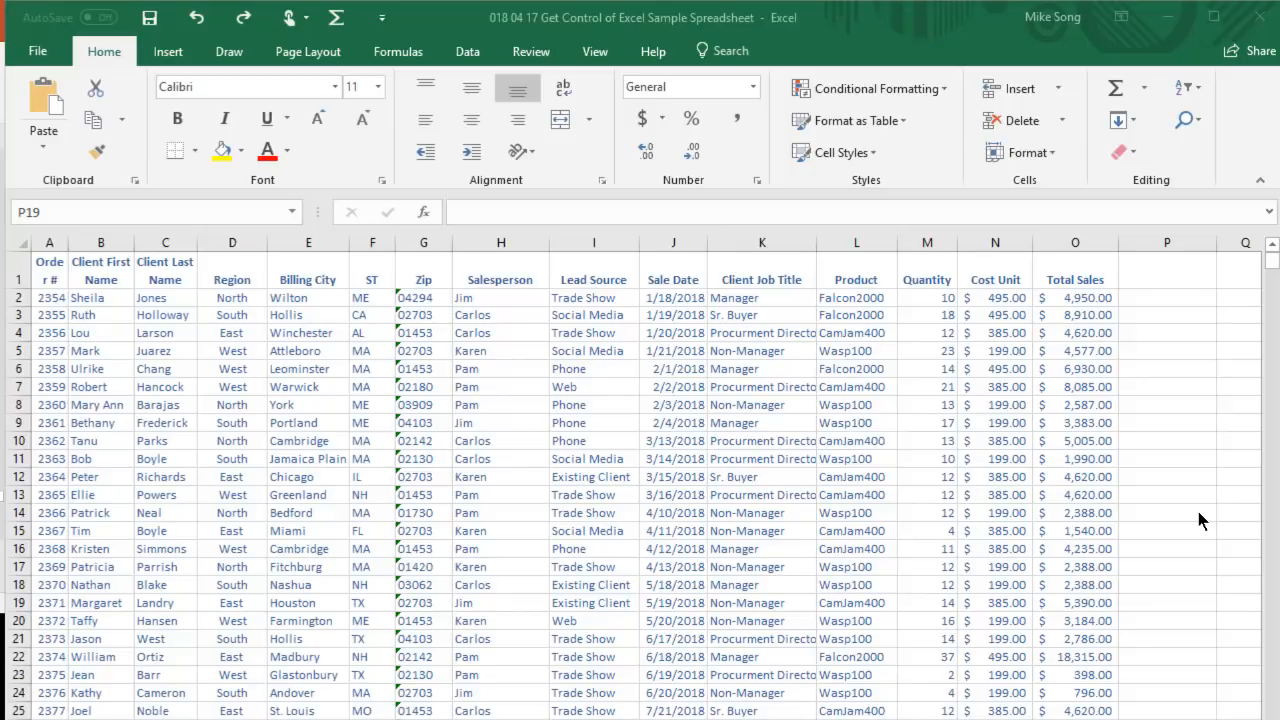
mouse_move(1241, 484)
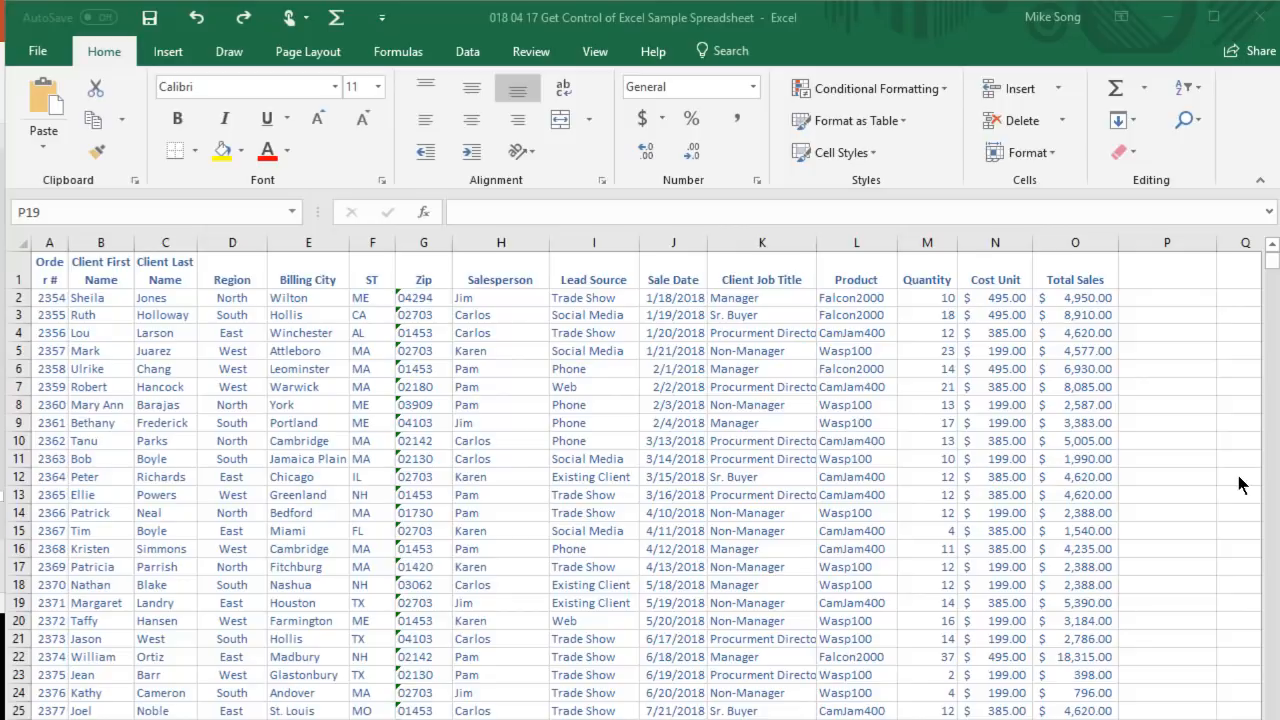
mouse_move(1242, 468)
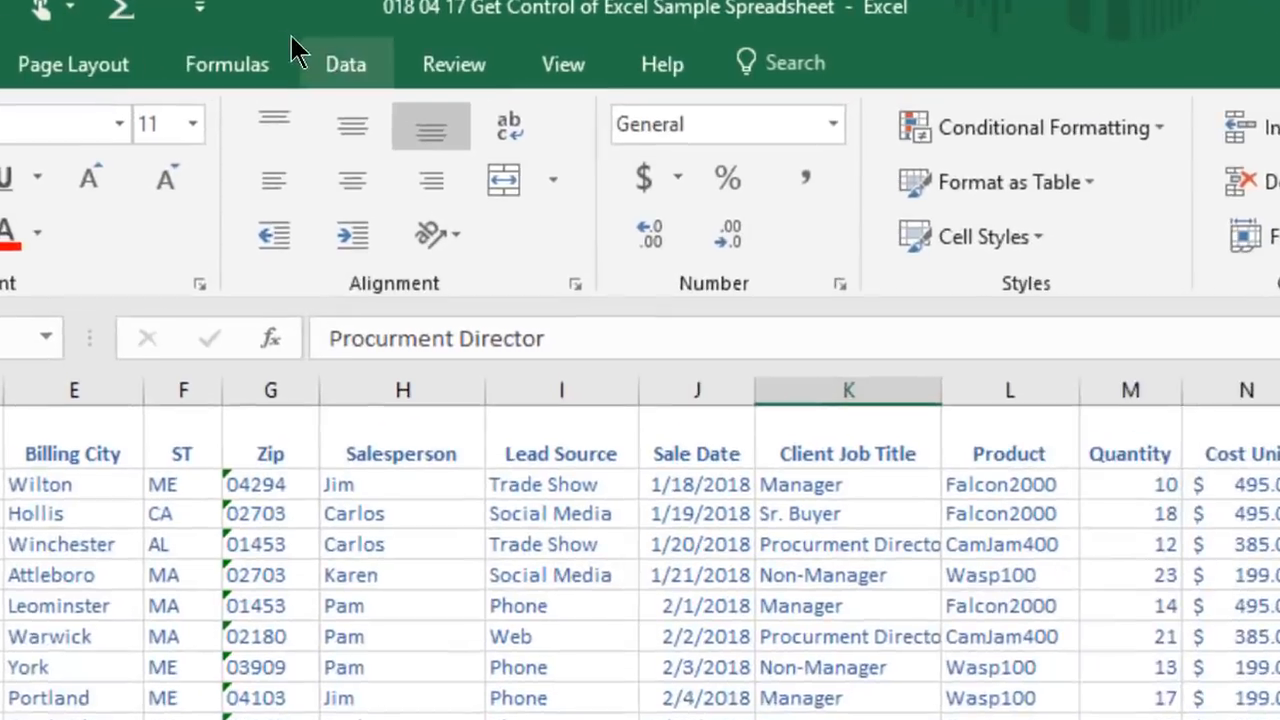
Enable header filters and filter Product to Falcon2000 only.
left_click(345, 63)
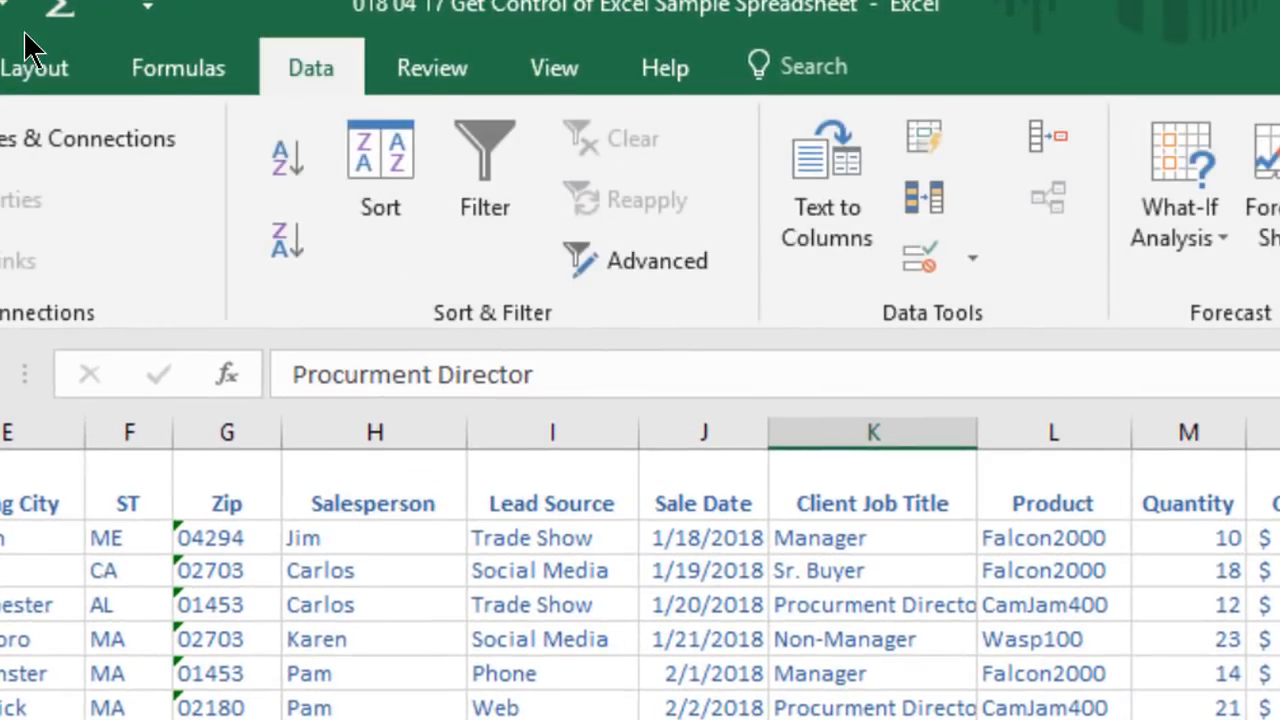
mouse_move(521, 138)
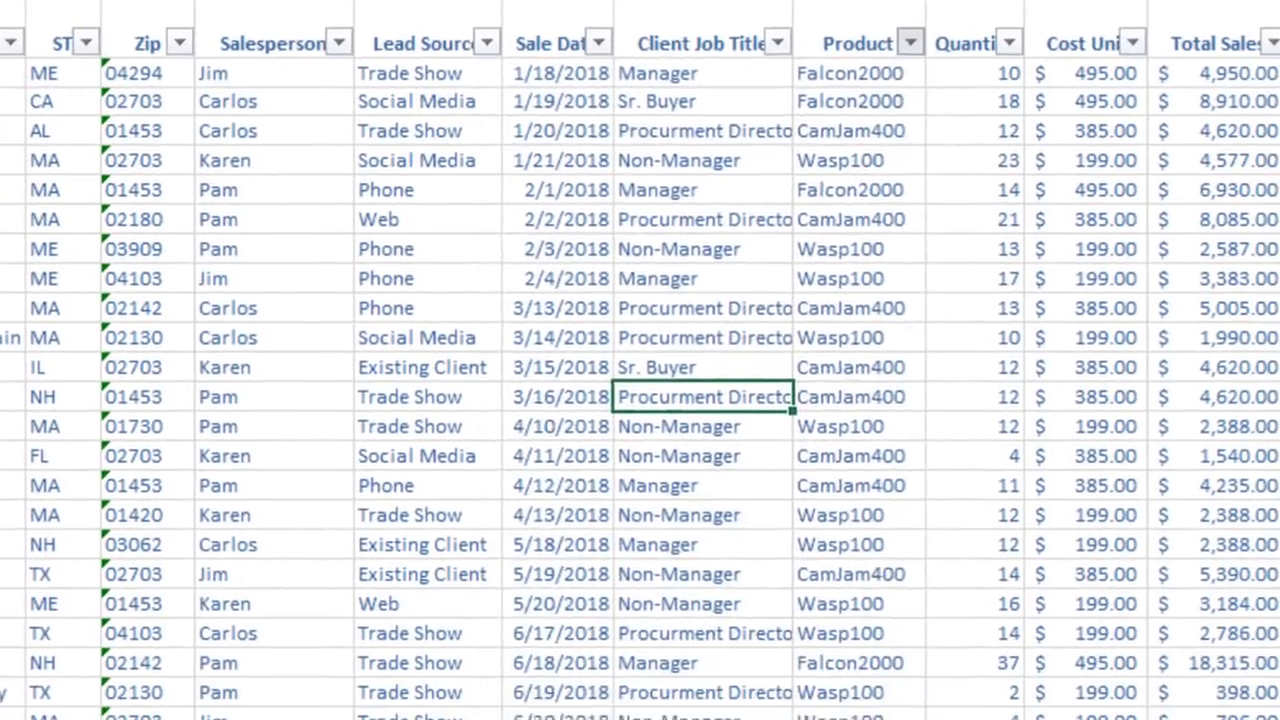
left_click(905, 40)
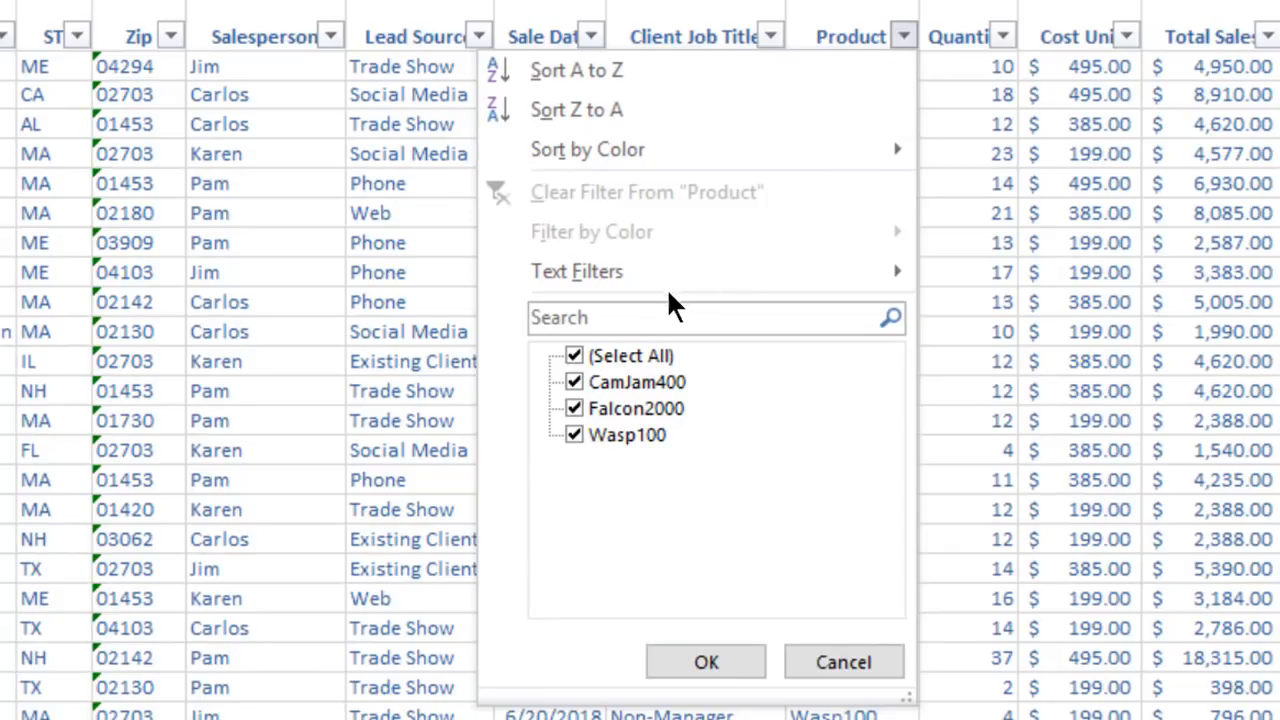
left_click(575, 355)
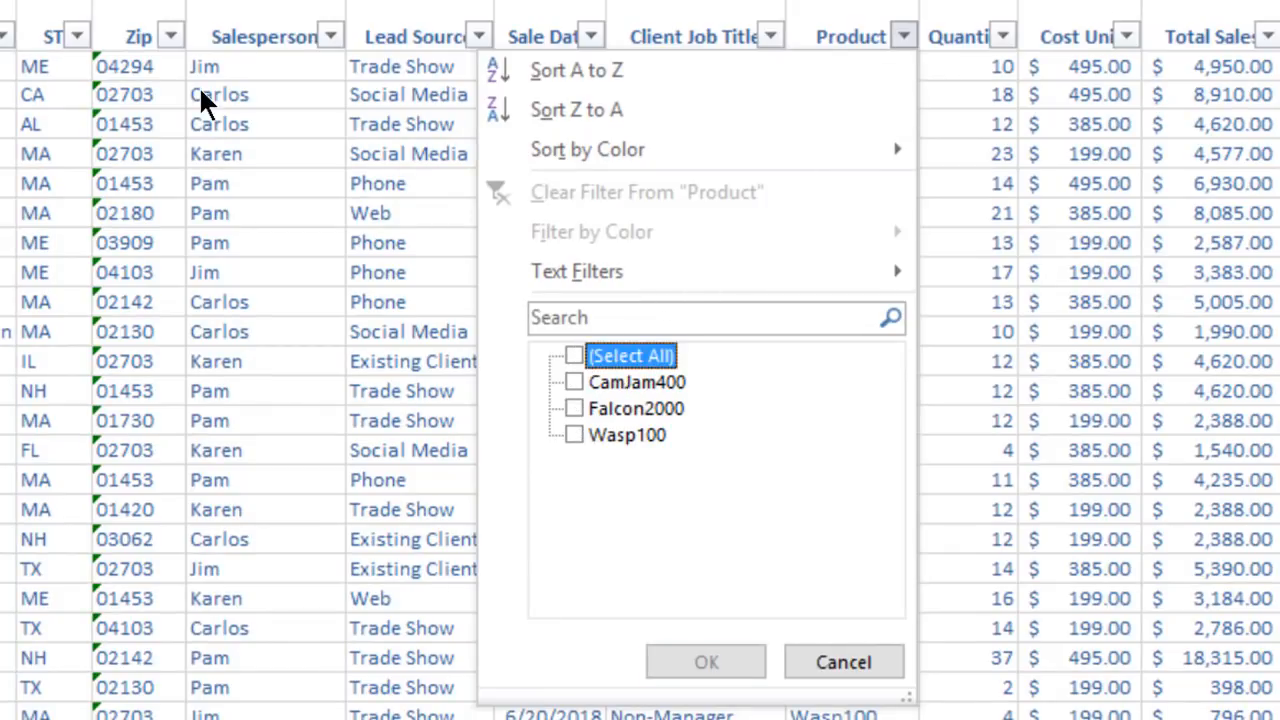
mouse_move(588, 420)
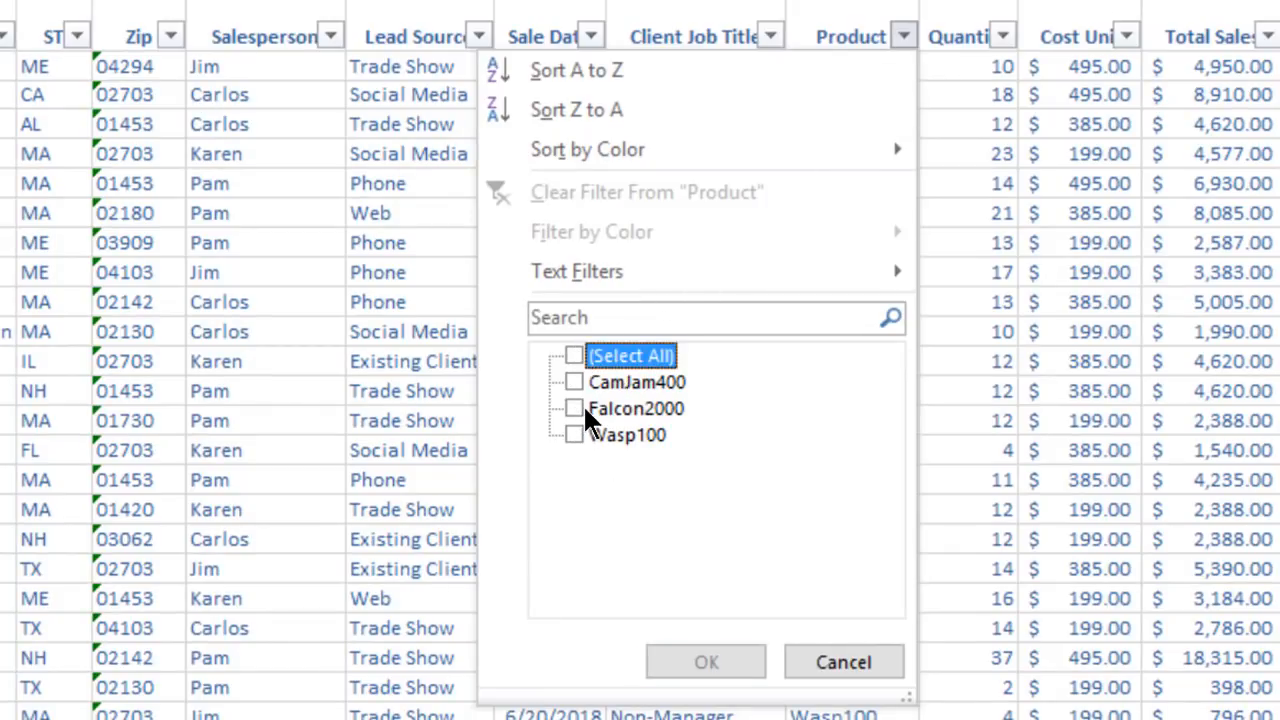
left_click(574, 408)
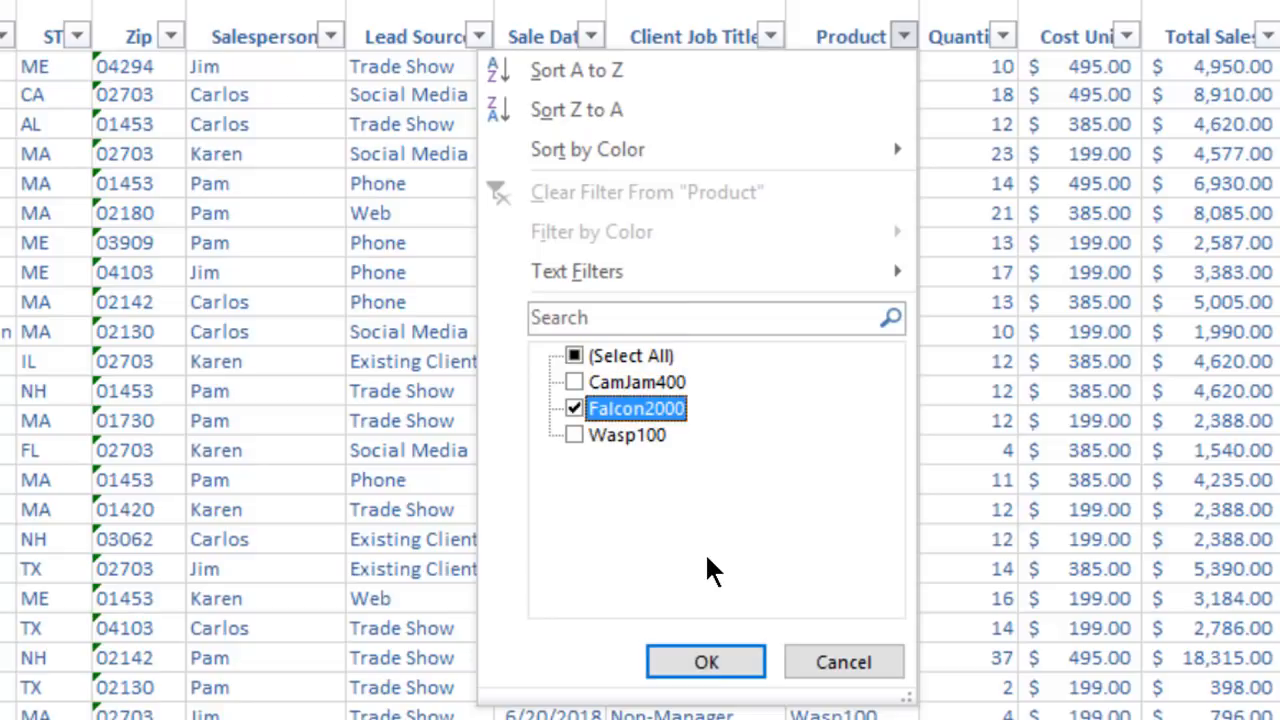
mouse_move(706, 661)
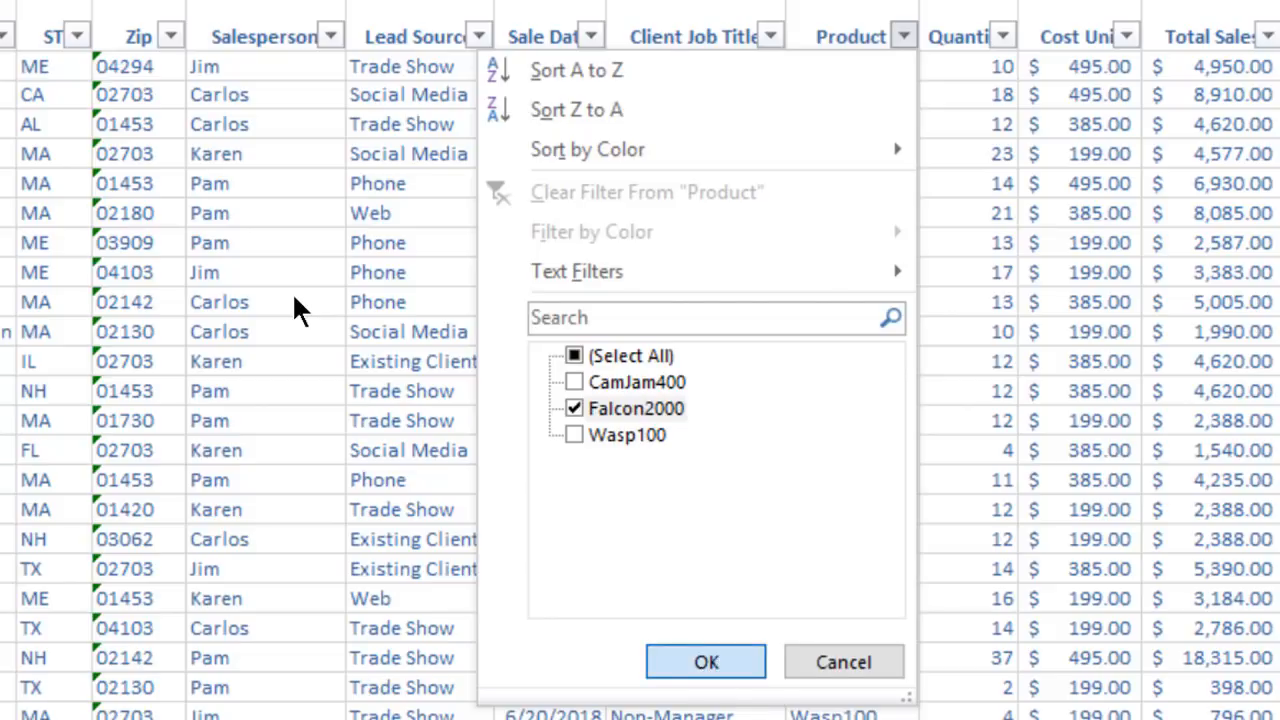
left_click(705, 661)
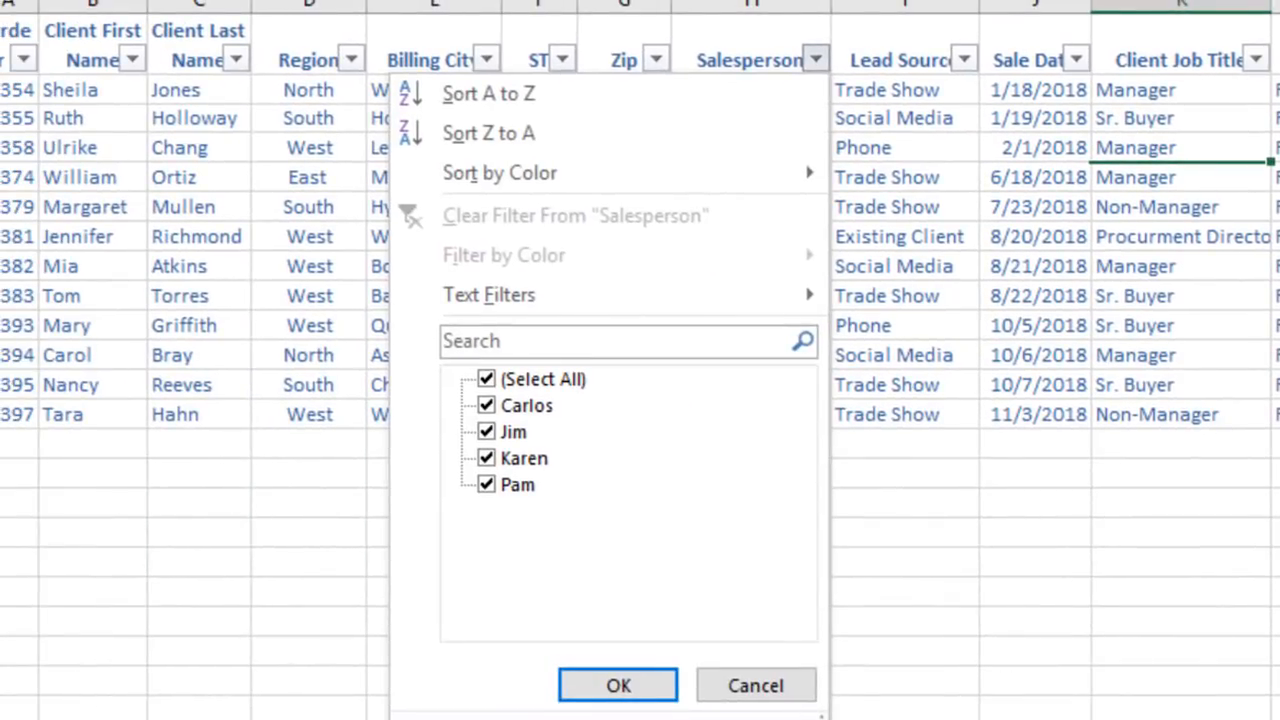
Filter the Salesperson column to show only Jim.
left_click(487, 379)
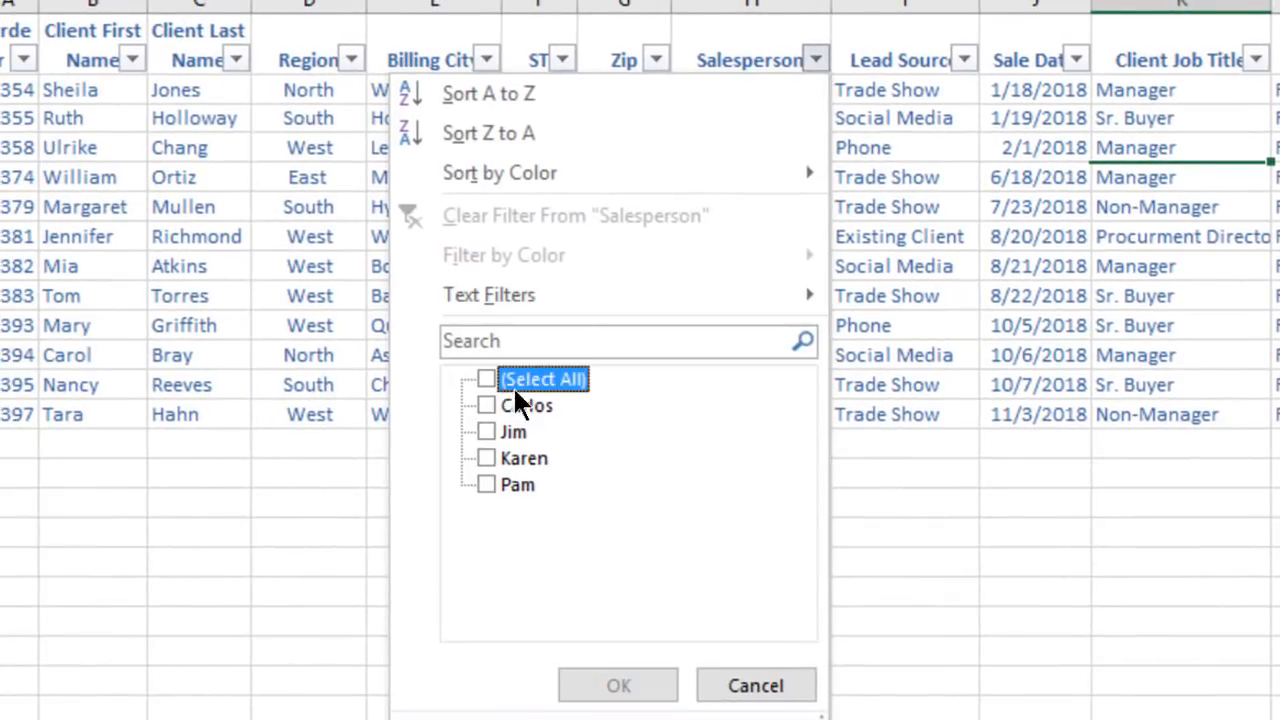
left_click(468, 439)
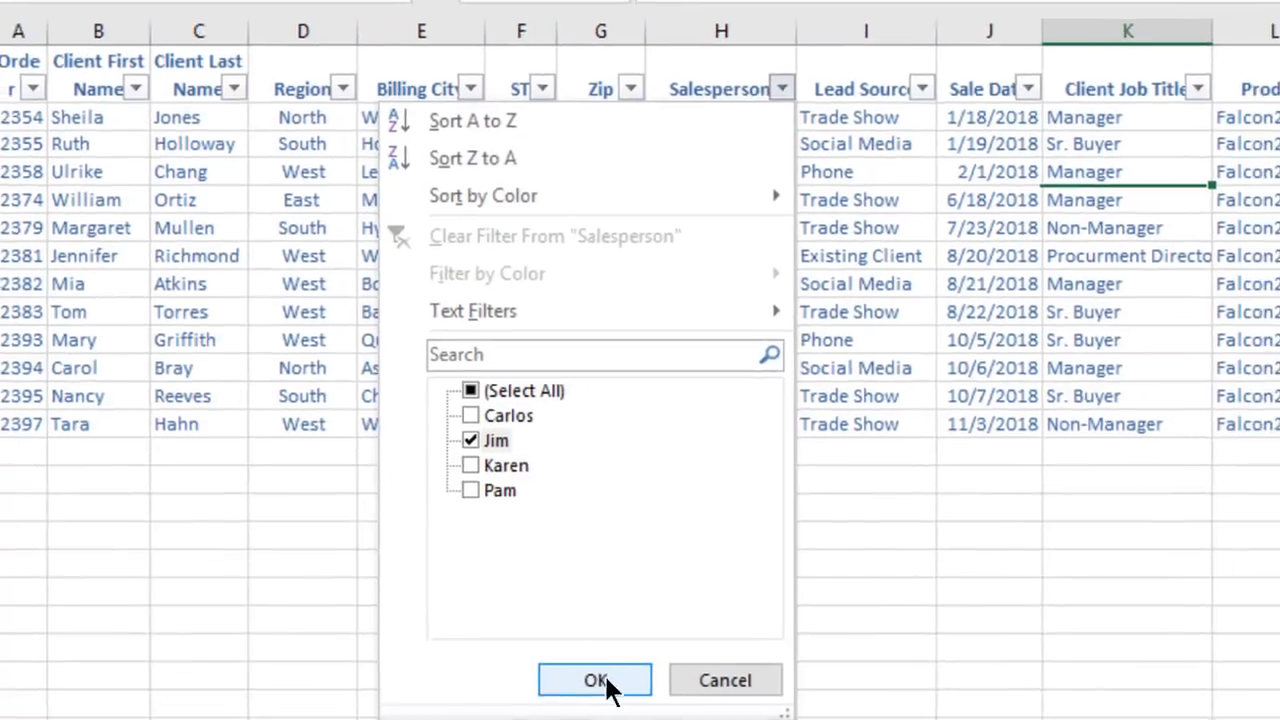
left_click(594, 679)
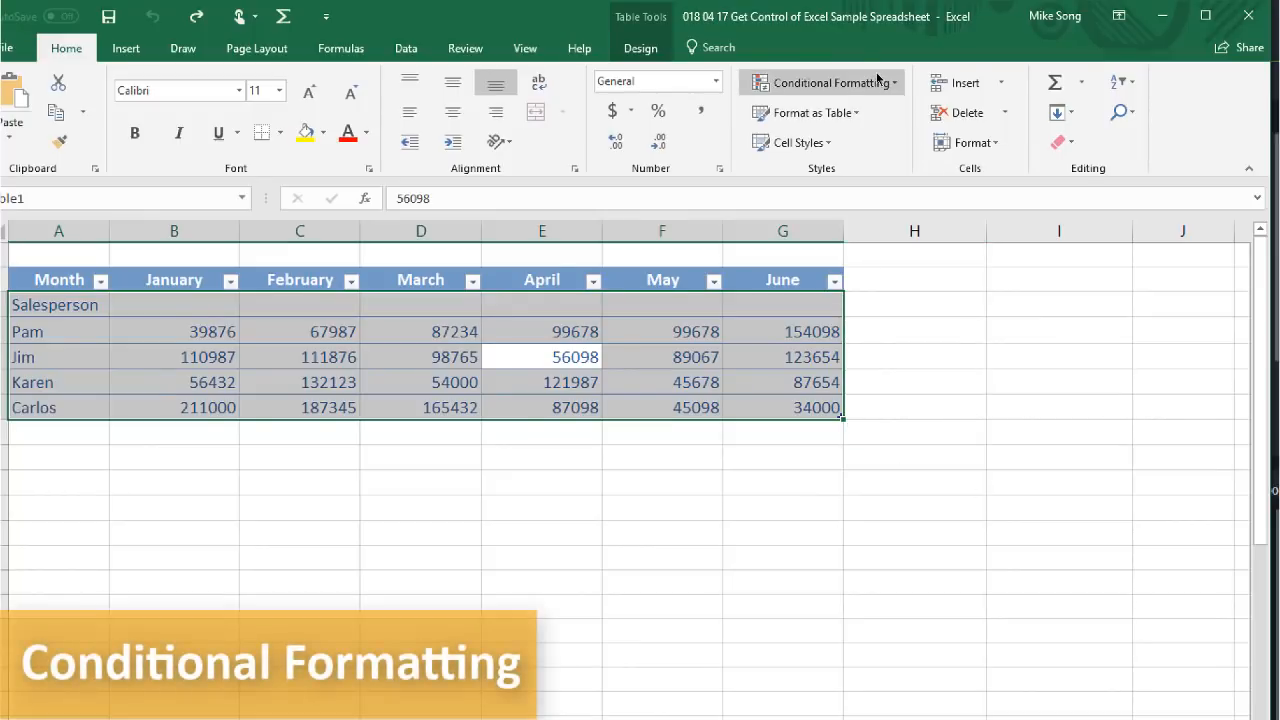
Apply the green-yellow-red Color Scale to the monthly sales figures.
left_click(825, 82)
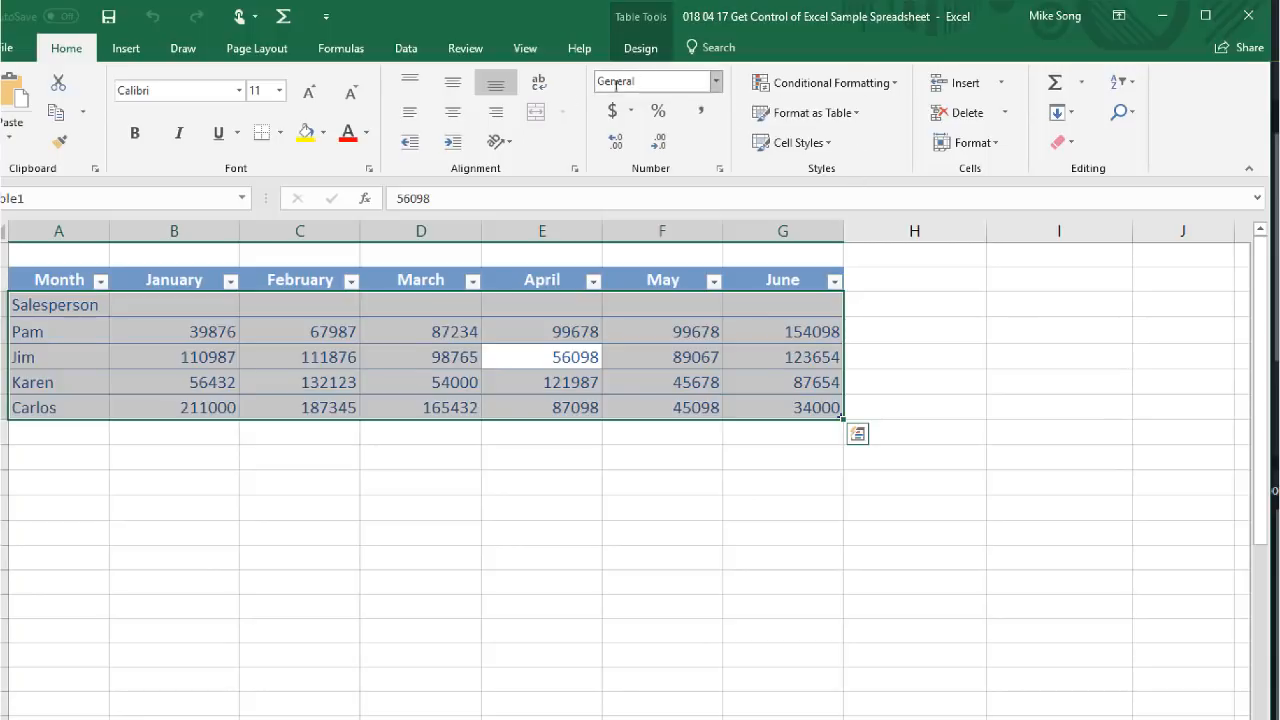
mouse_move(825, 82)
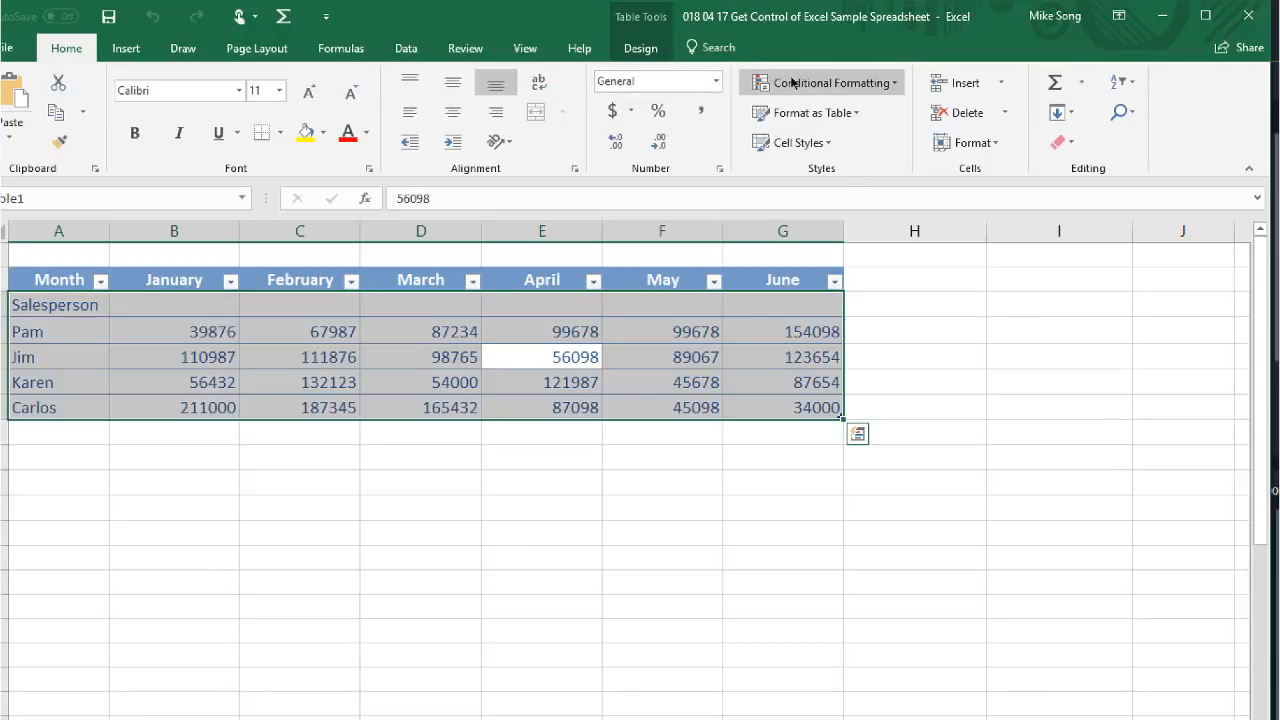
left_click(828, 82)
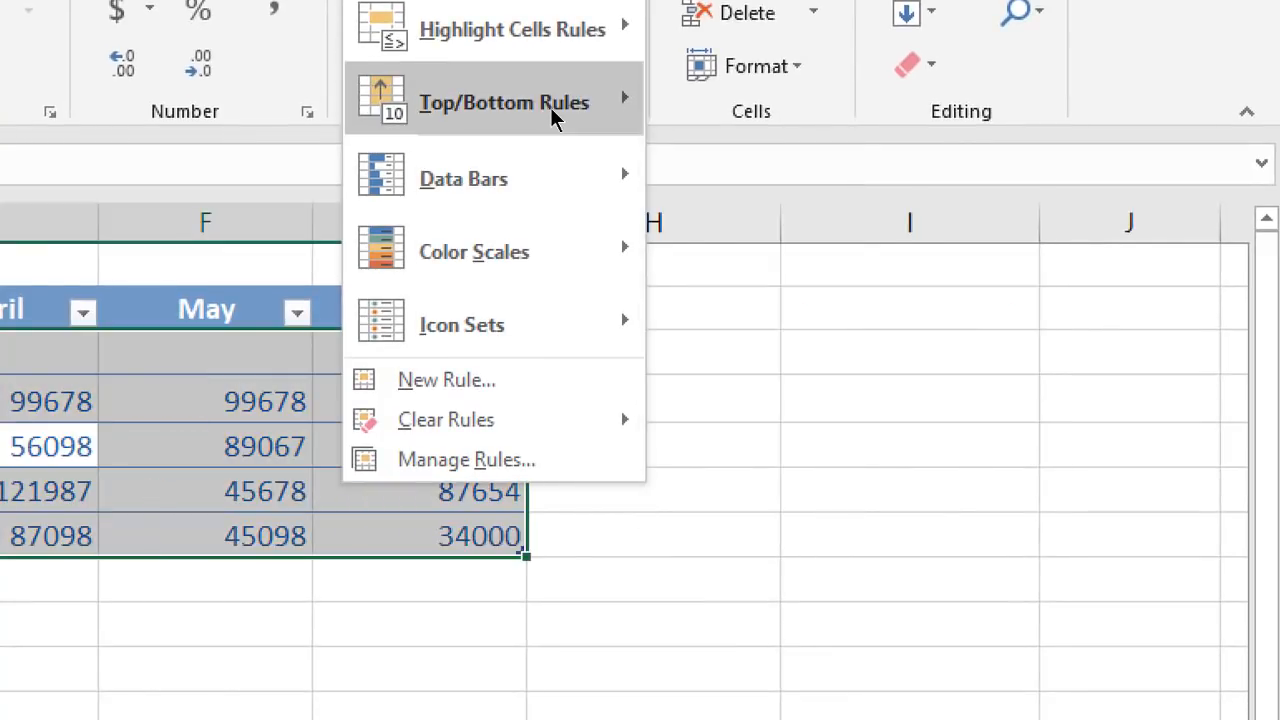
left_click(461, 324)
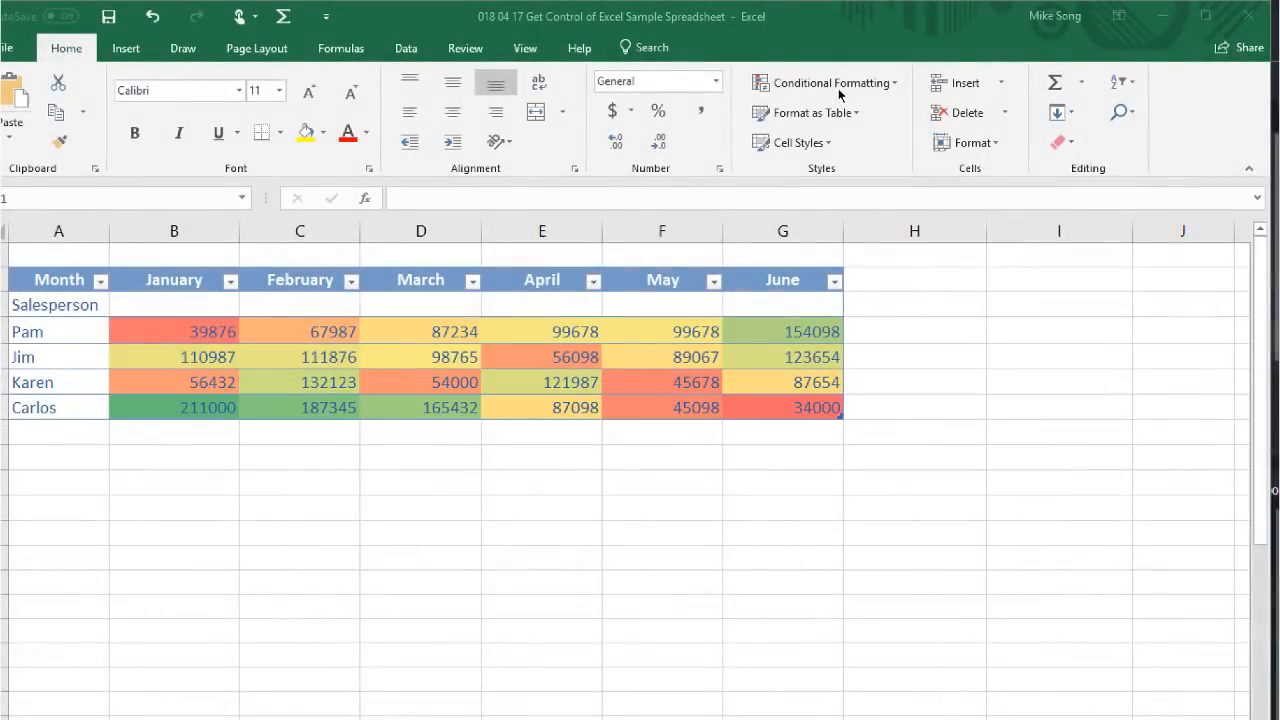
mouse_move(838, 92)
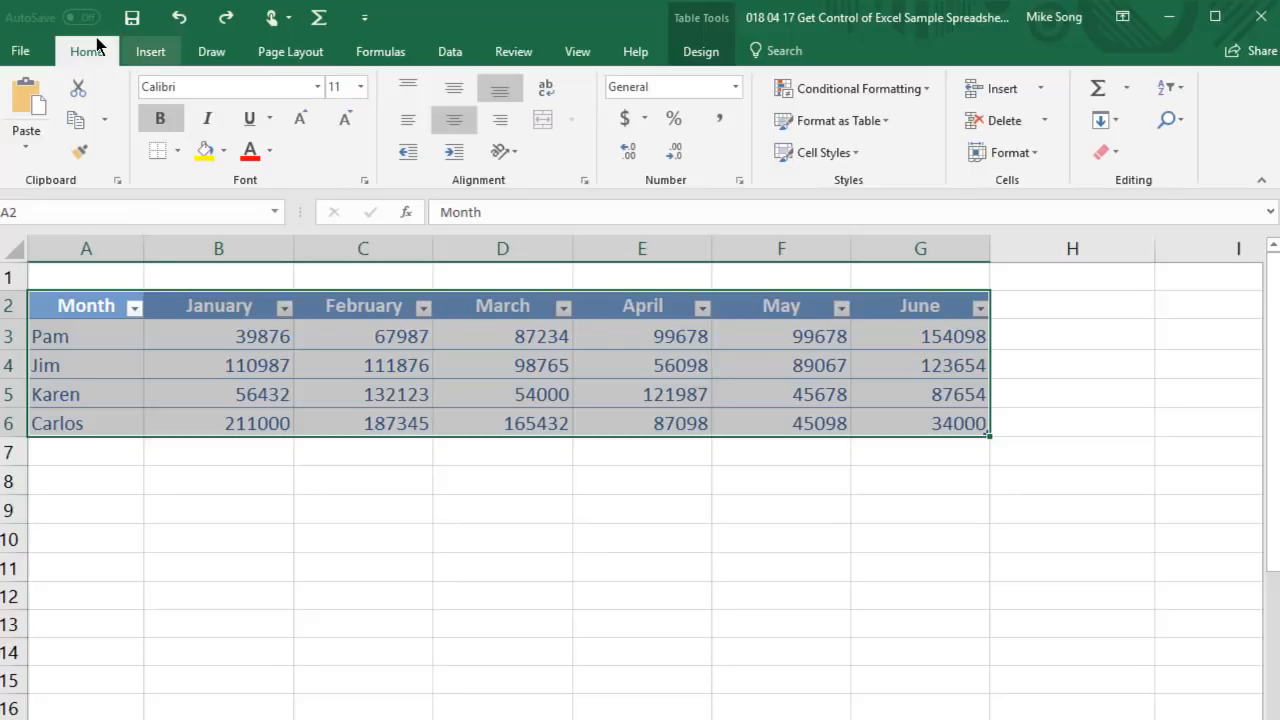
Bring up Recommended Charts for the sales table, previewing a clustered column chart.
left_click(150, 51)
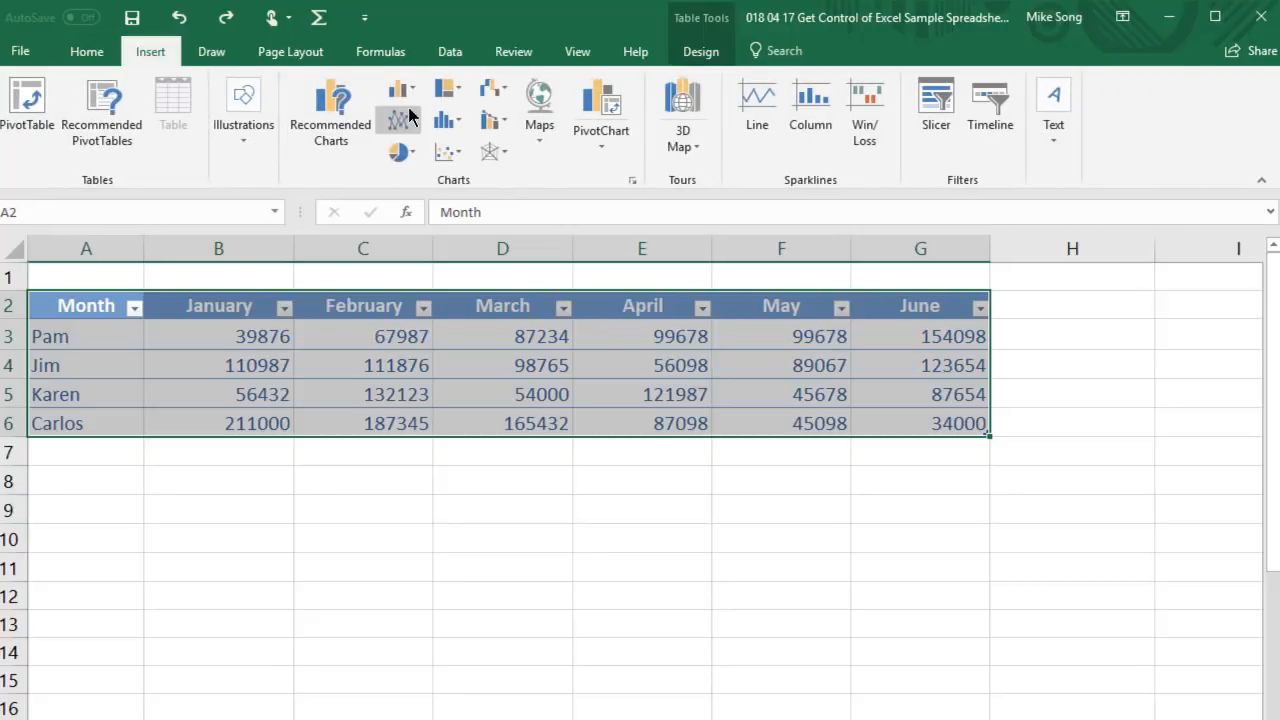
left_click(396, 95)
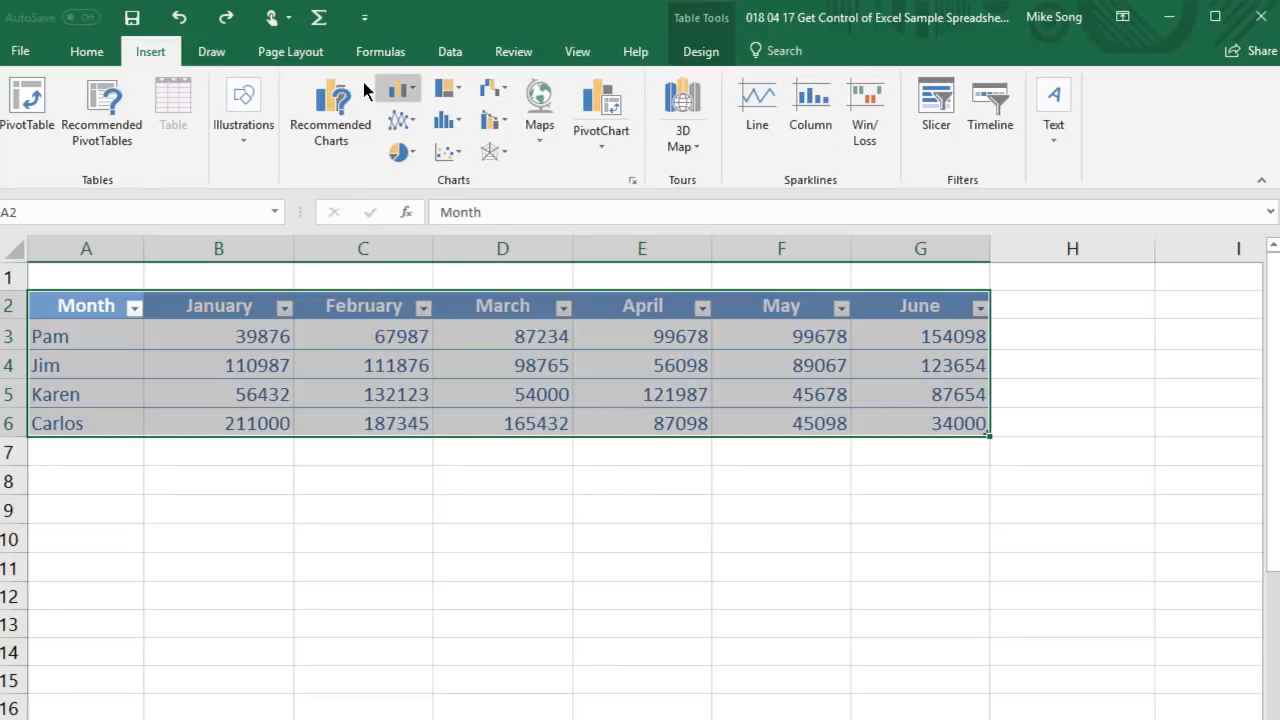
mouse_move(333, 118)
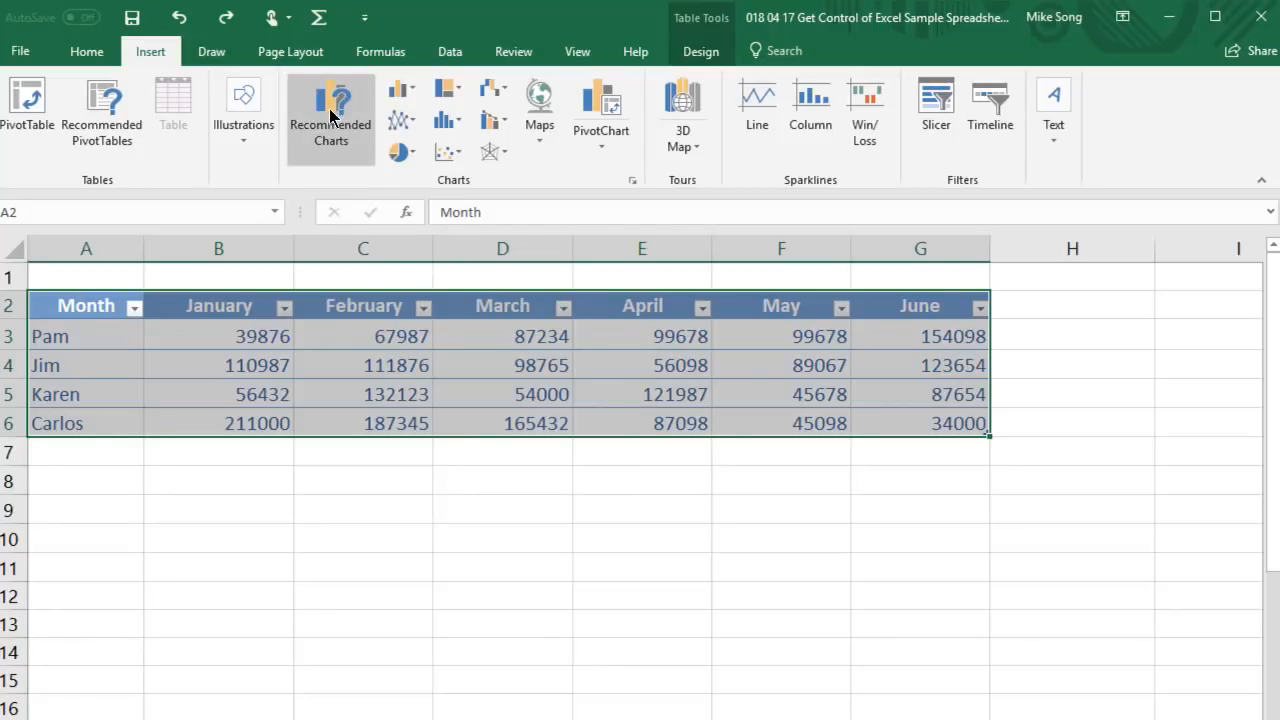
mouse_move(220, 82)
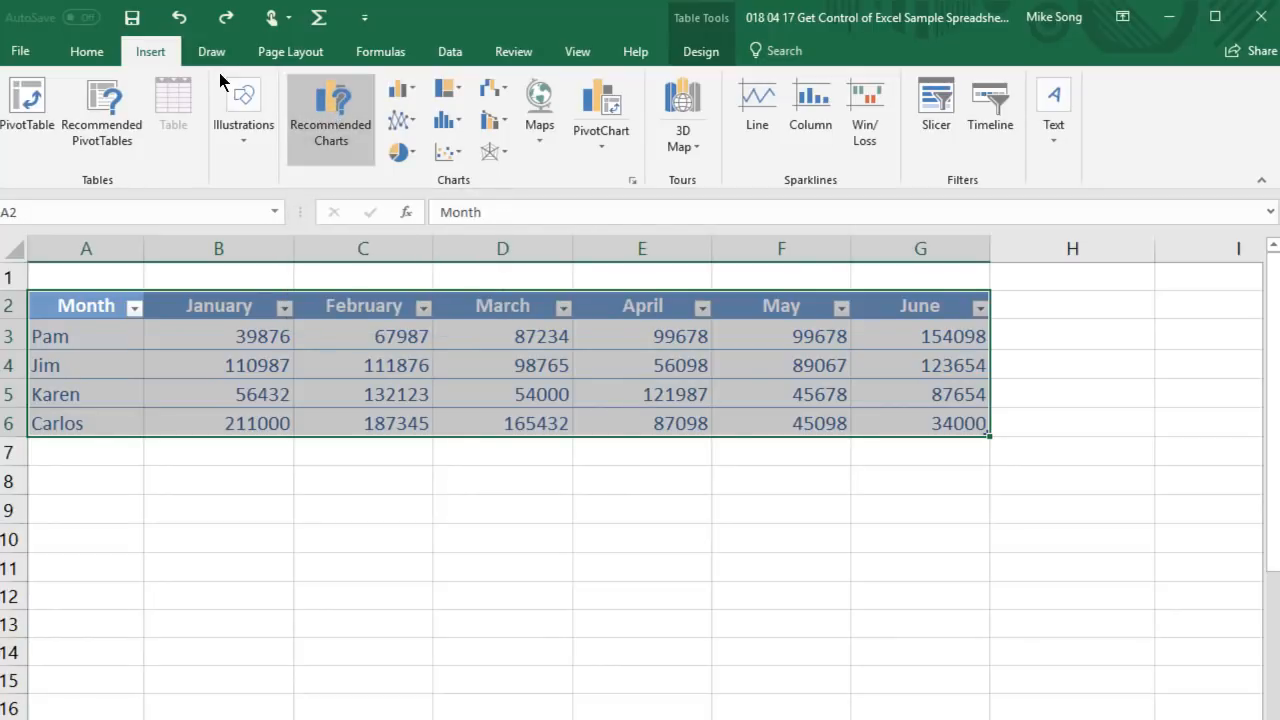
left_click(330, 105)
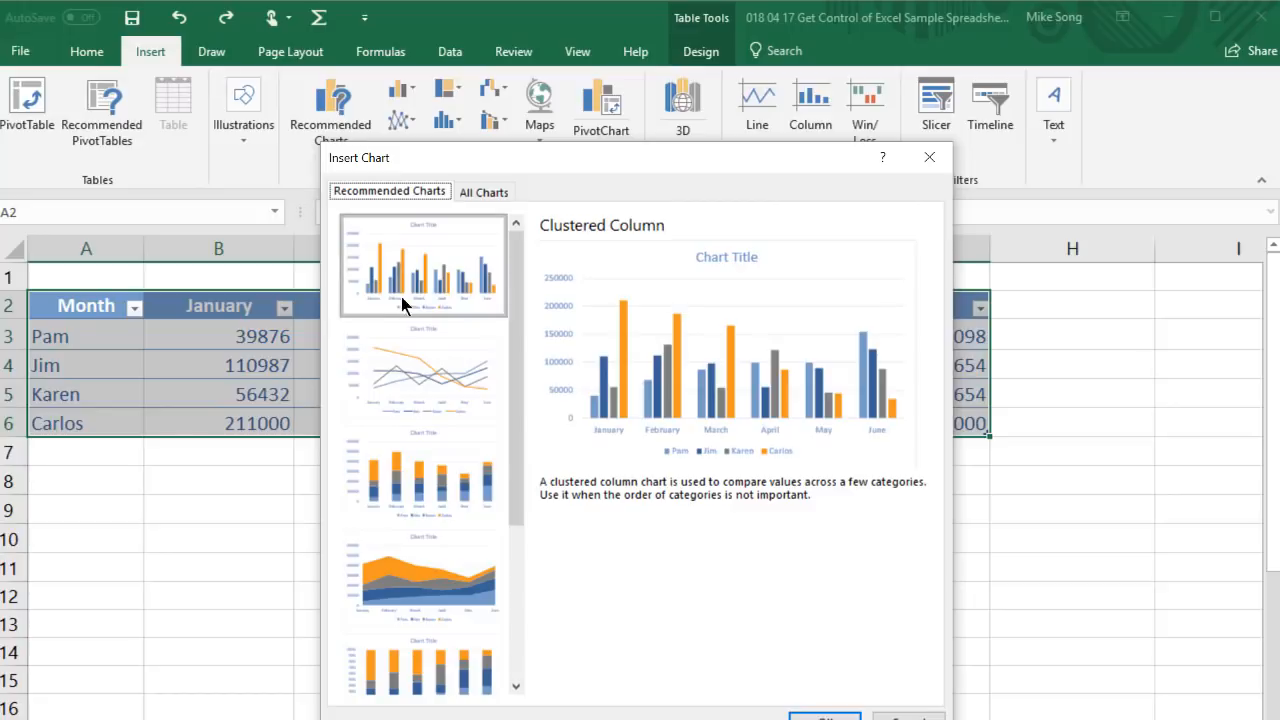
Insert the recommended Line chart of Pam, Jim, Karen and Carlos's January–June sales.
left_click(422, 370)
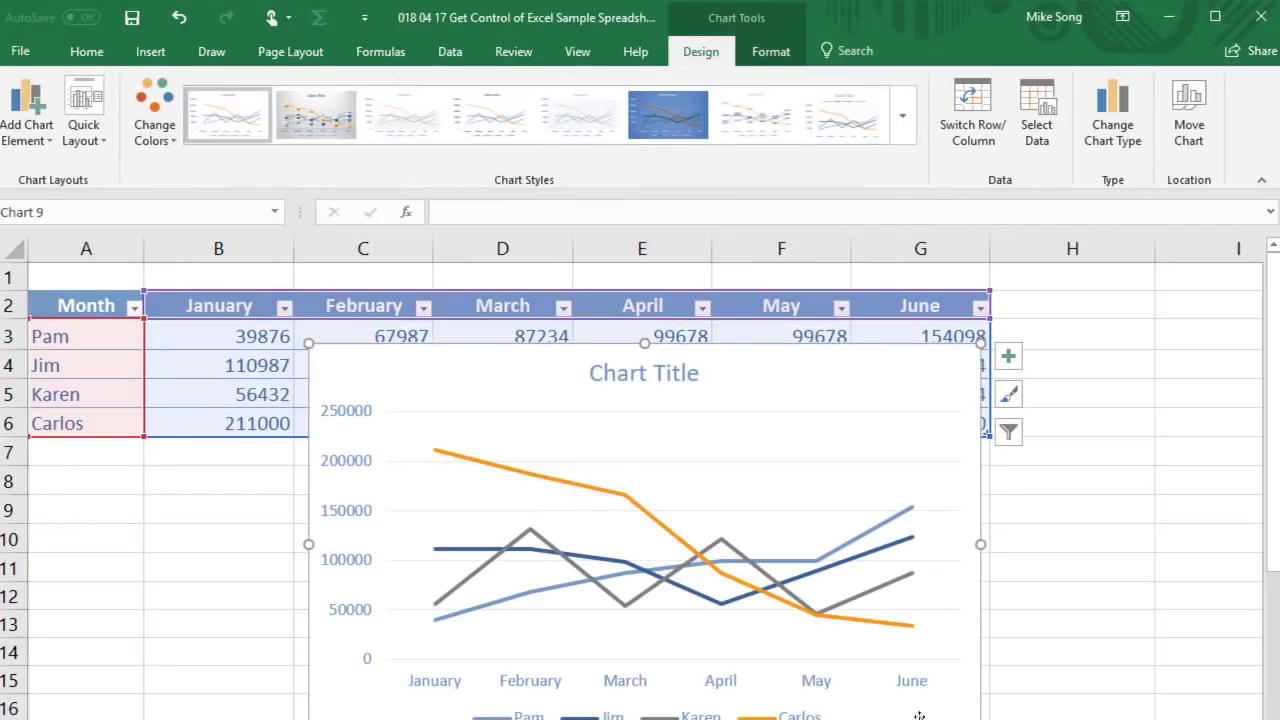
mouse_move(781, 575)
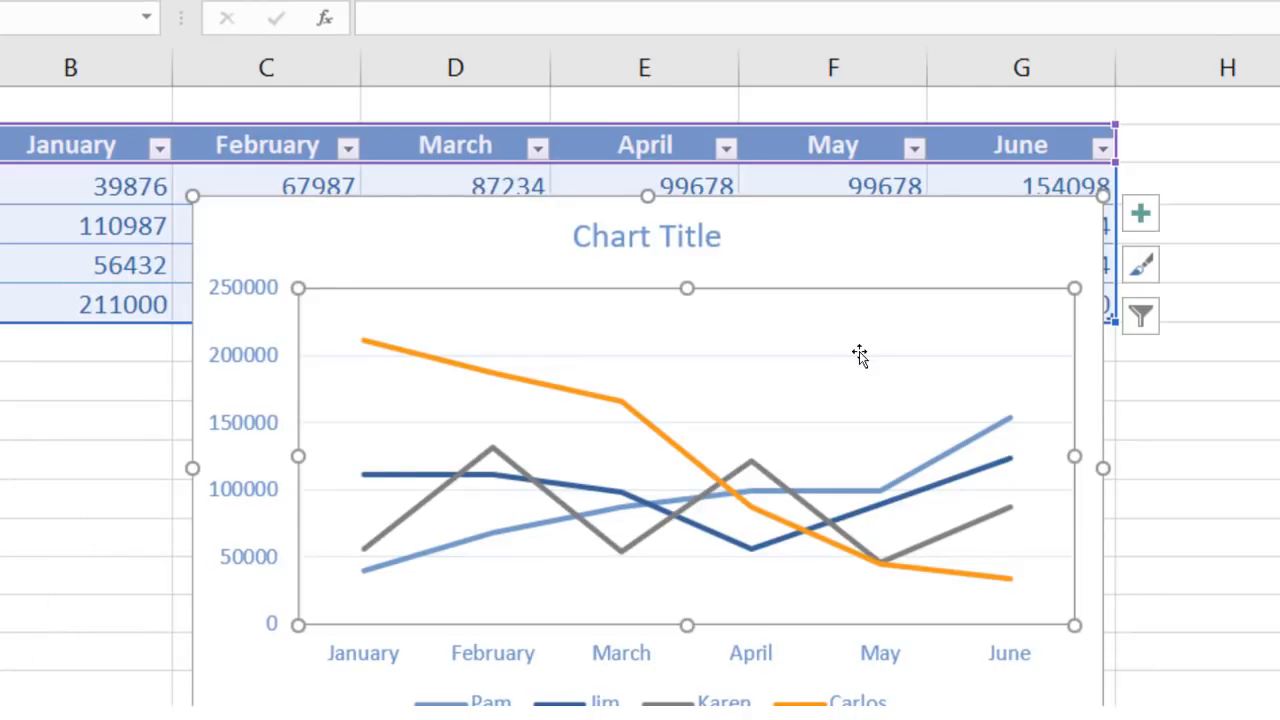
mouse_move(278, 204)
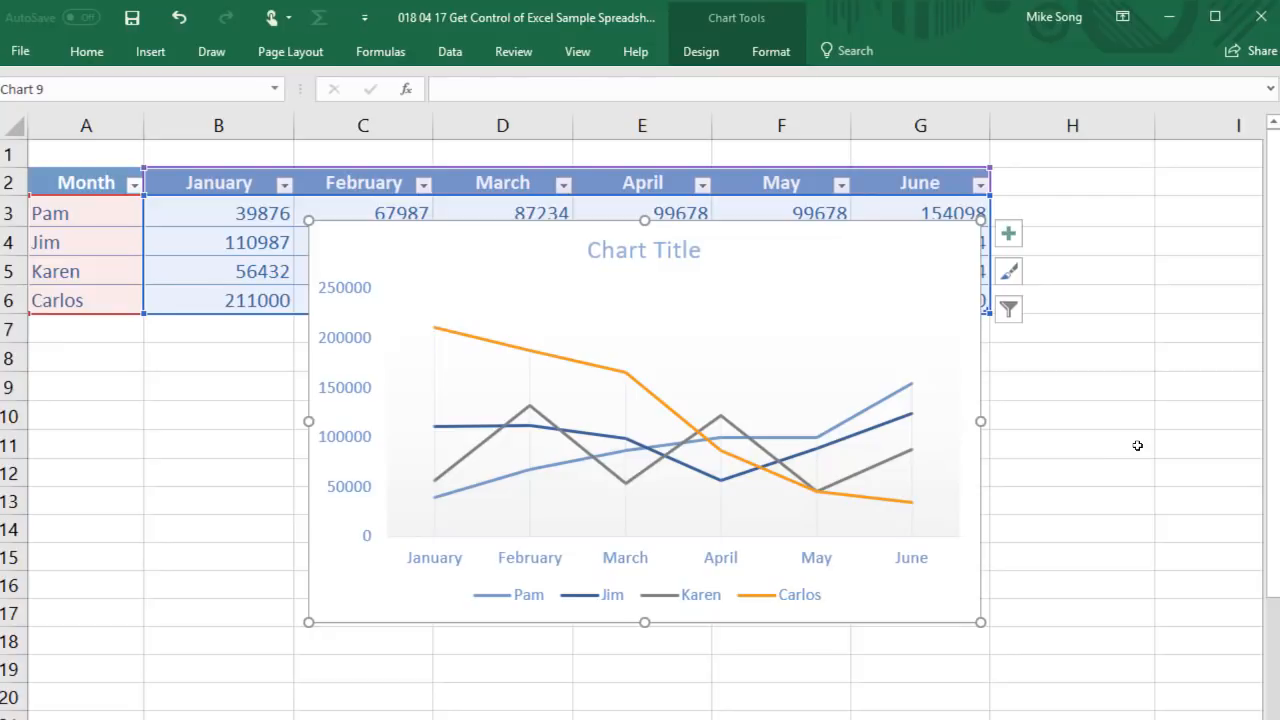
Open Chart Elements briefly, then open Chart Filters listing the four reps and months.
left_click(1008, 233)
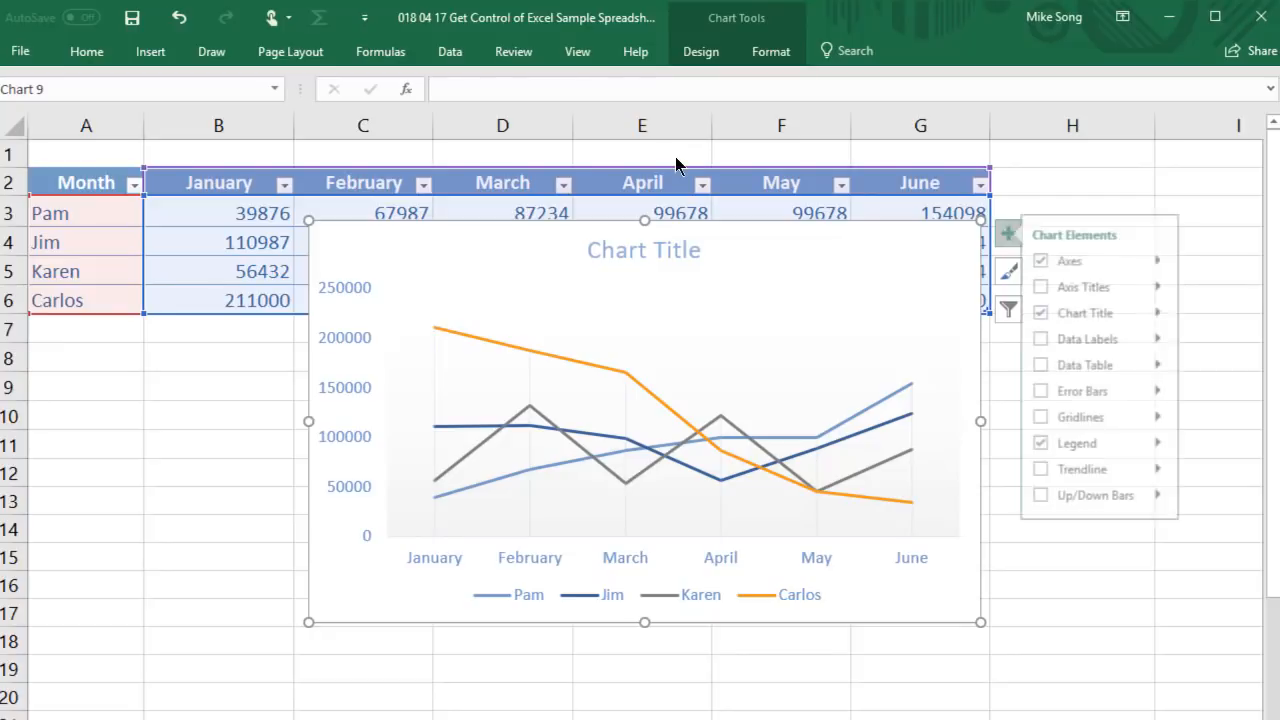
left_click(1053, 417)
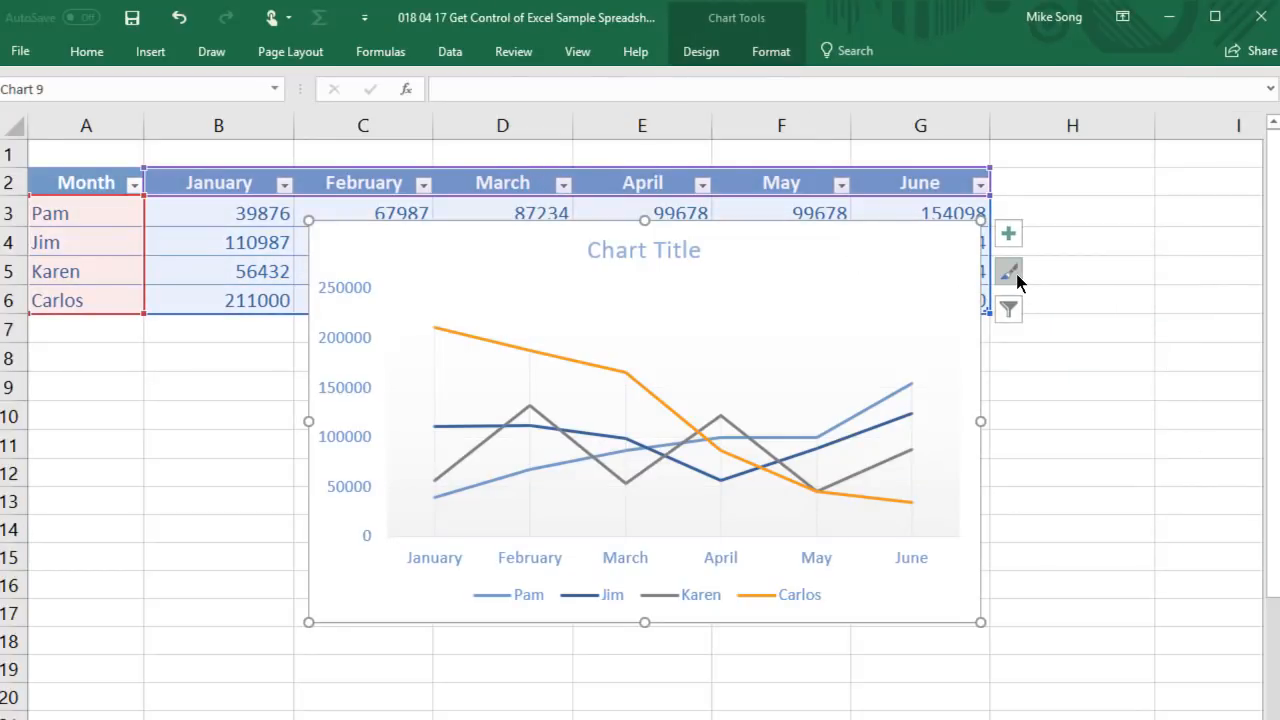
left_click(1008, 270)
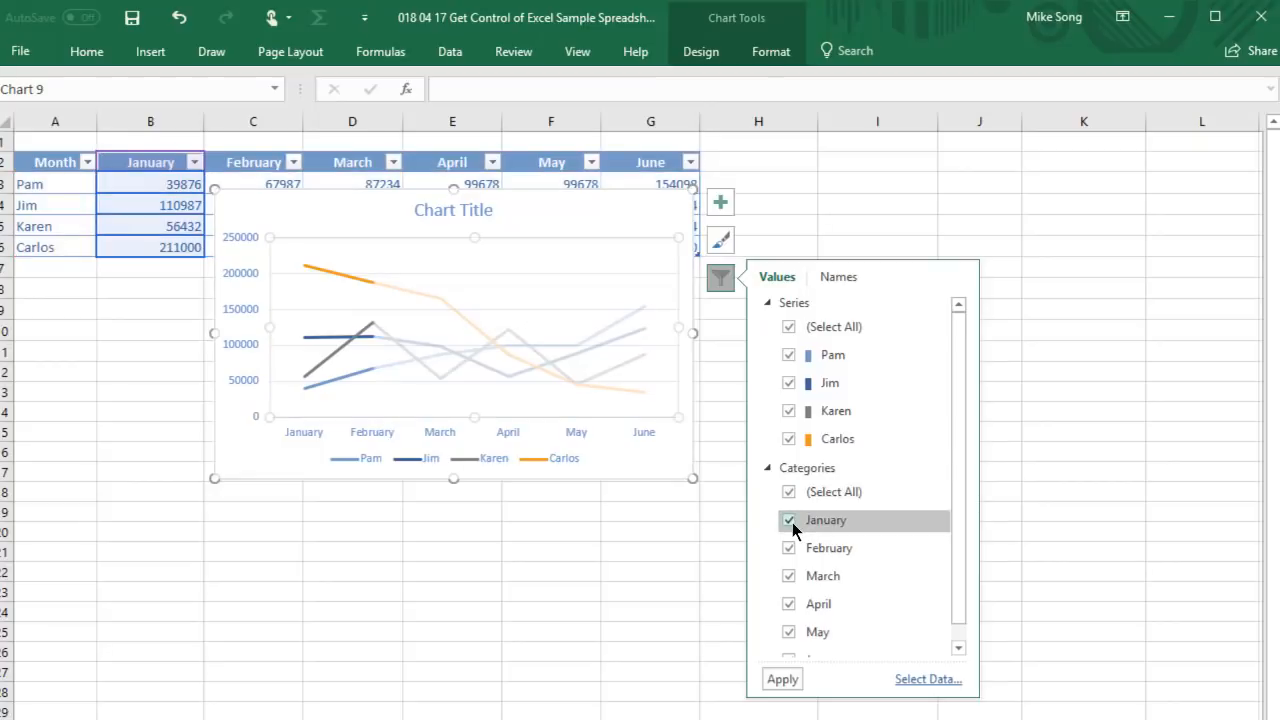
Filter January out of the line chart's categories so it plots February through June.
left_click(789, 520)
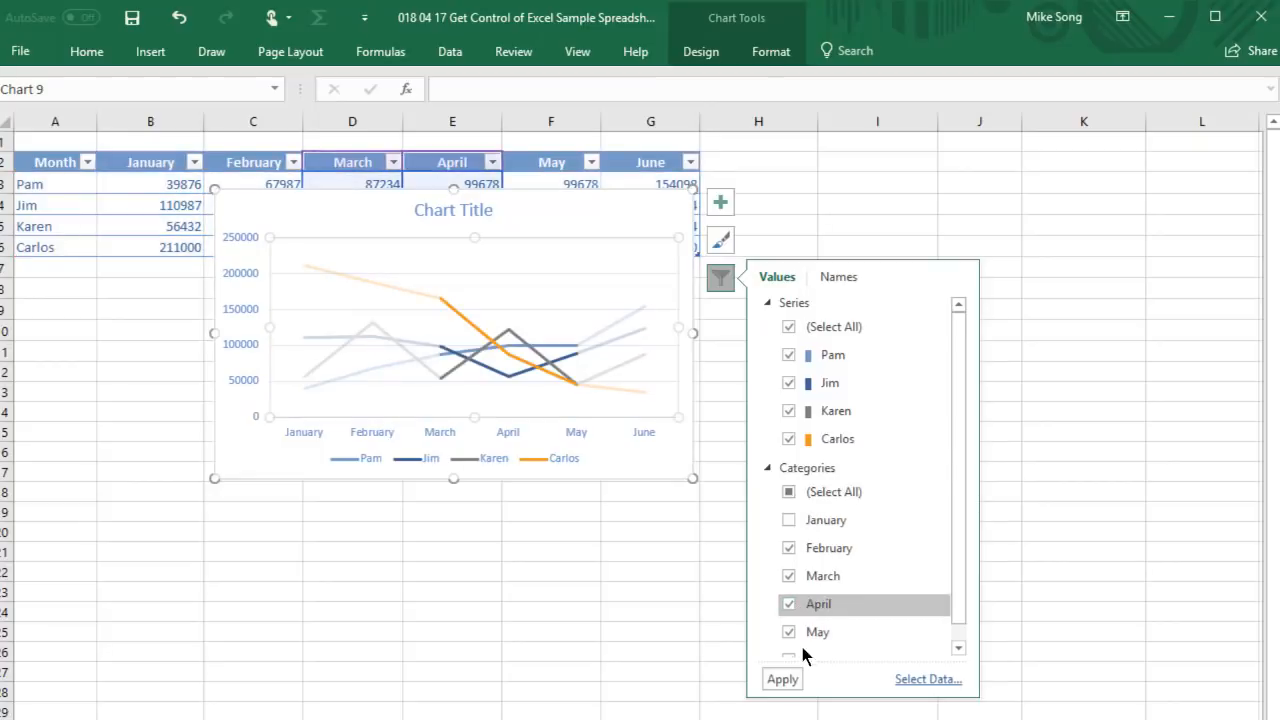
left_click(781, 679)
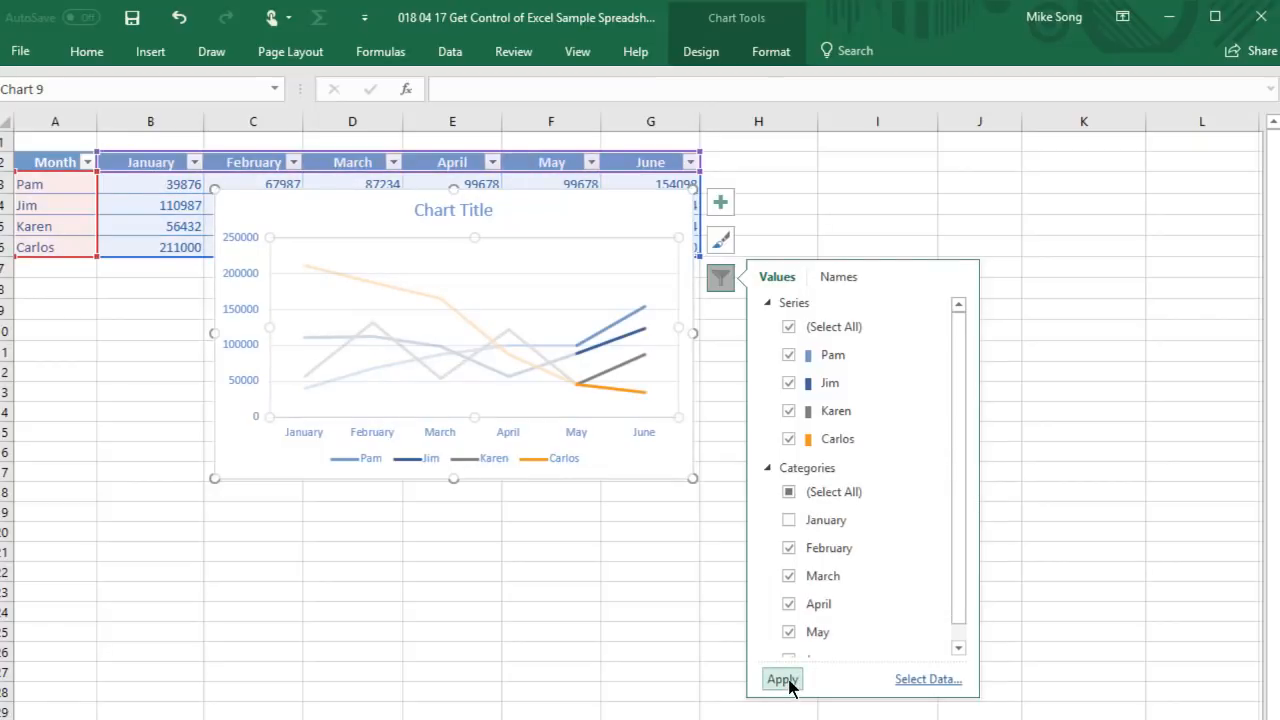
left_click(782, 679)
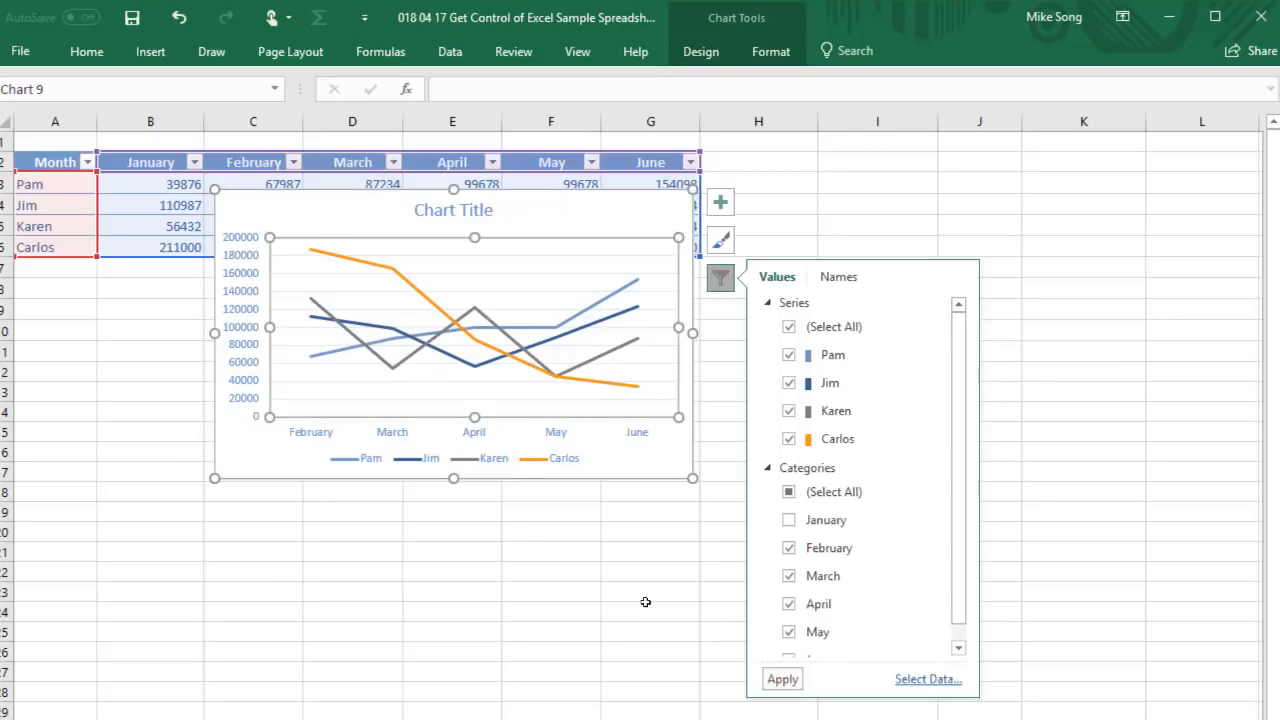
left_click(648, 612)
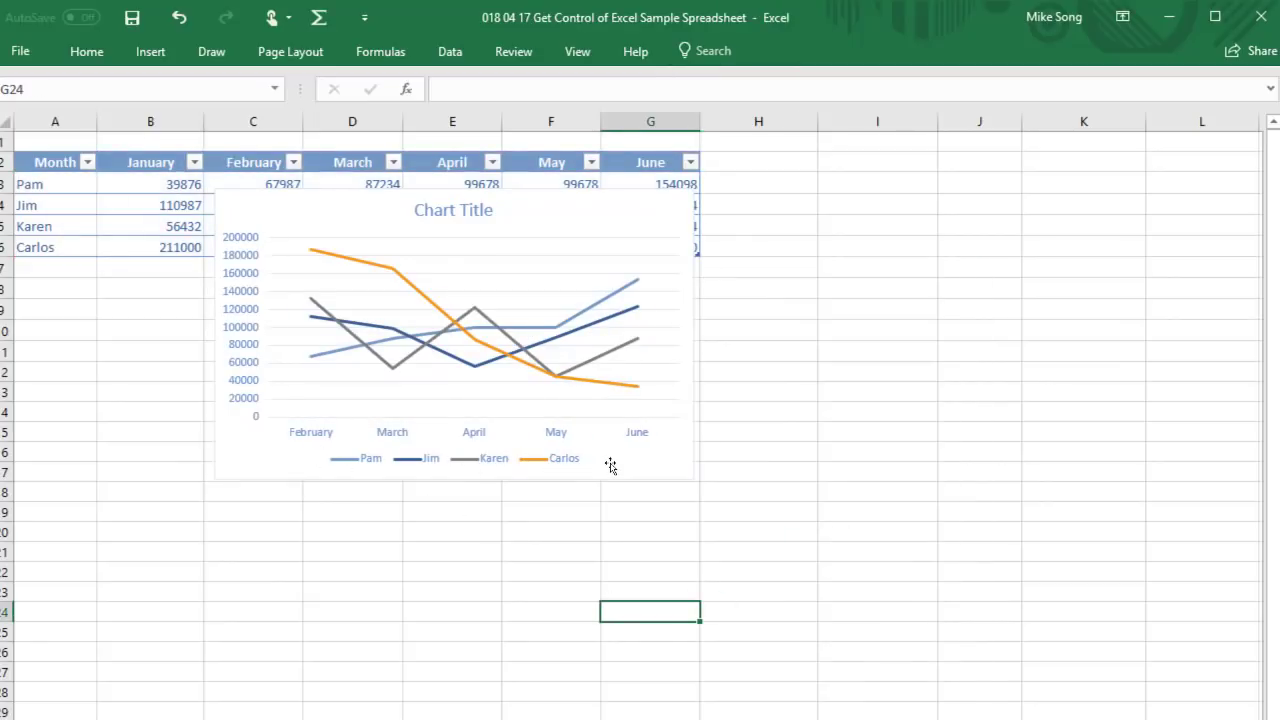
left_click(978, 431)
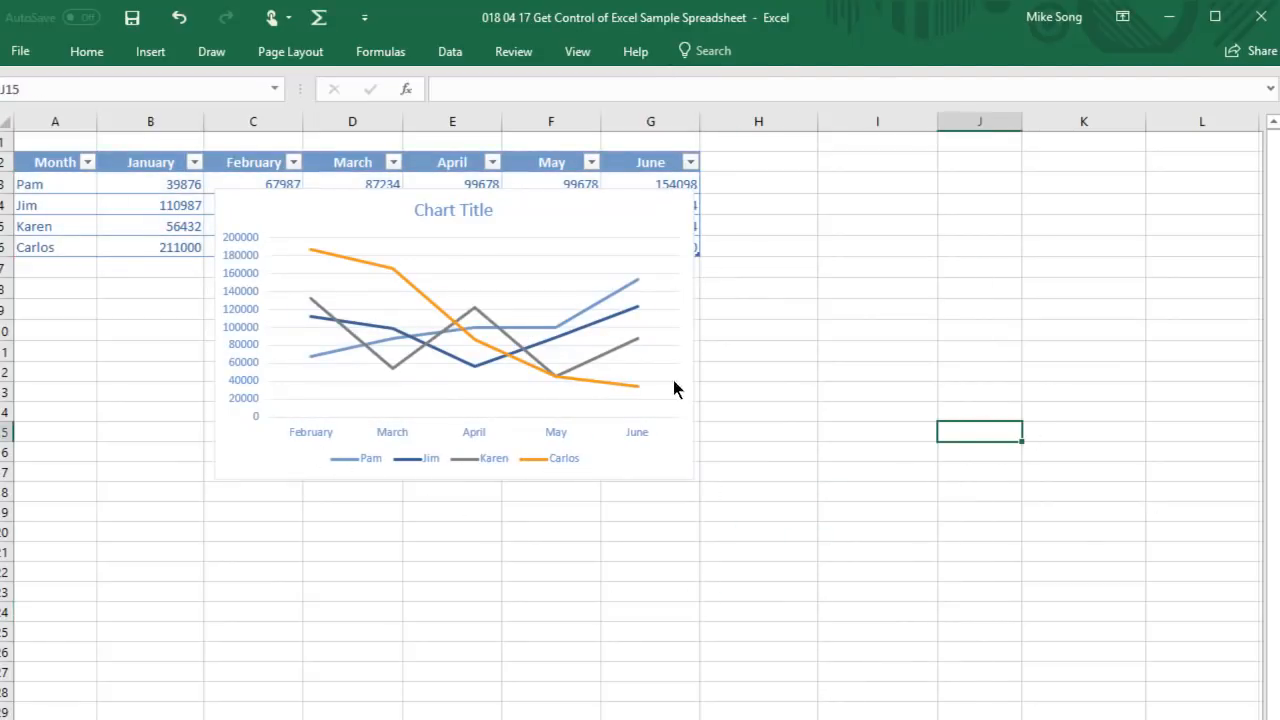